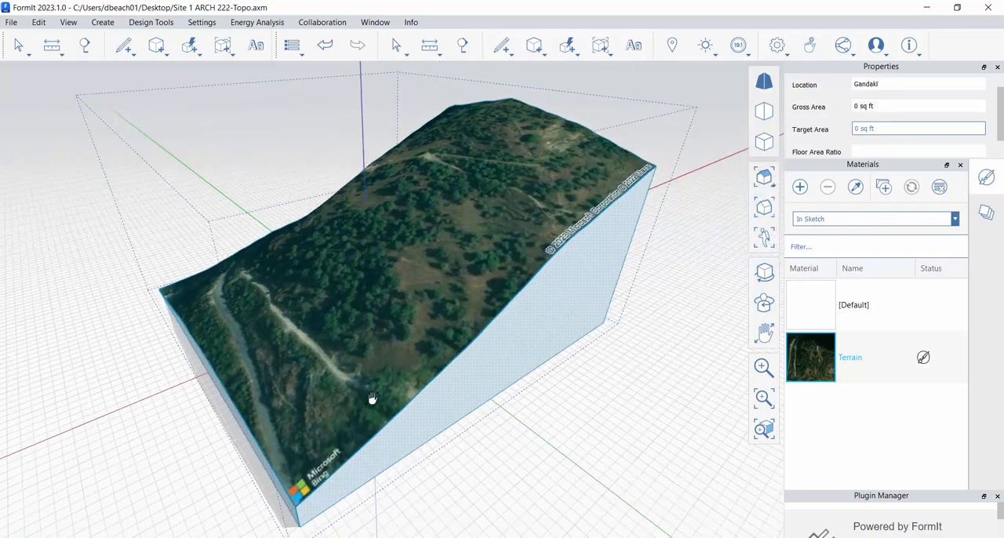
Review the Layers list, then open the Terrain material from the Materials panel for editing
{"action": "left_click_drag", "start_coordinate": [373, 398], "coordinate": [400, 384]}
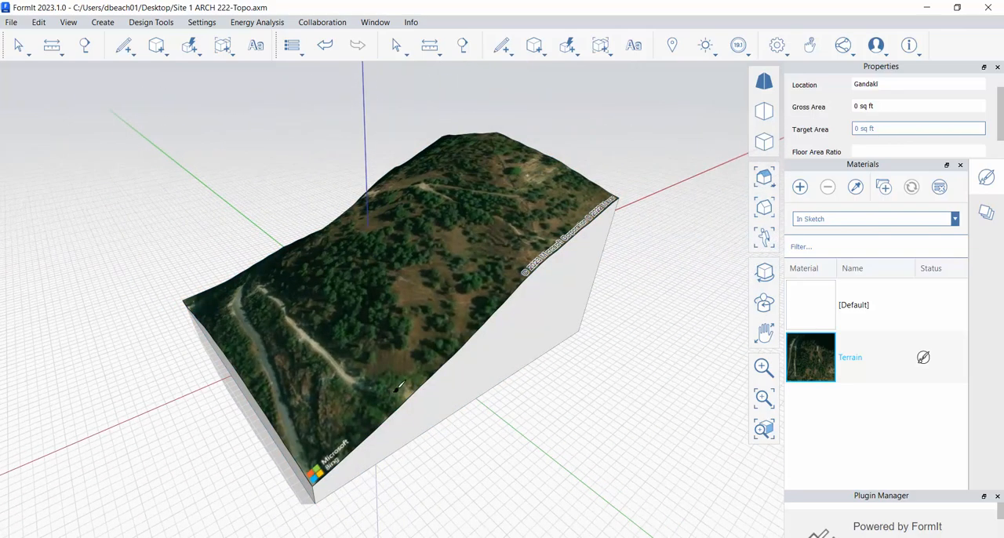
{"action": "left_click_drag", "start_coordinate": [400, 384], "coordinate": [147, 370]}
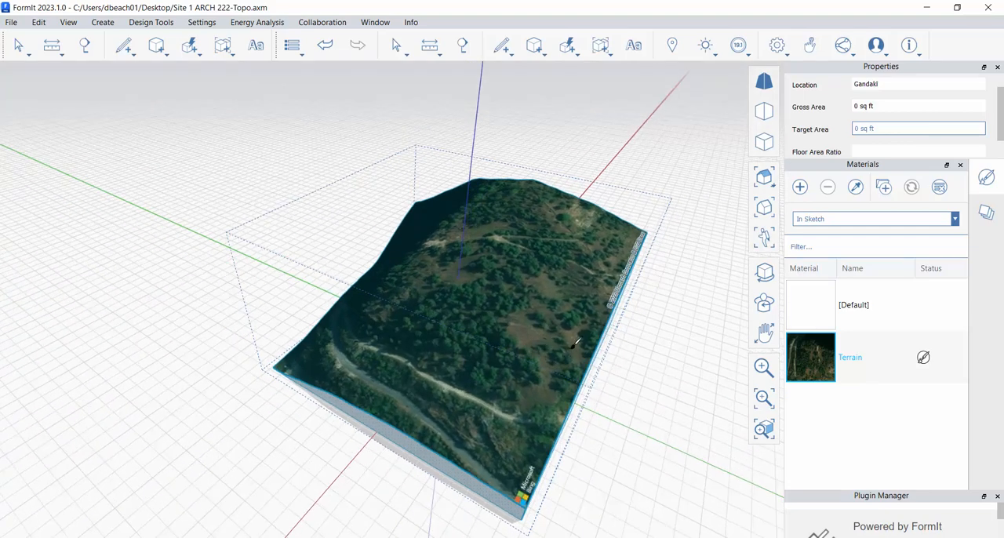
{"action": "left_click", "coordinate": [986, 214]}
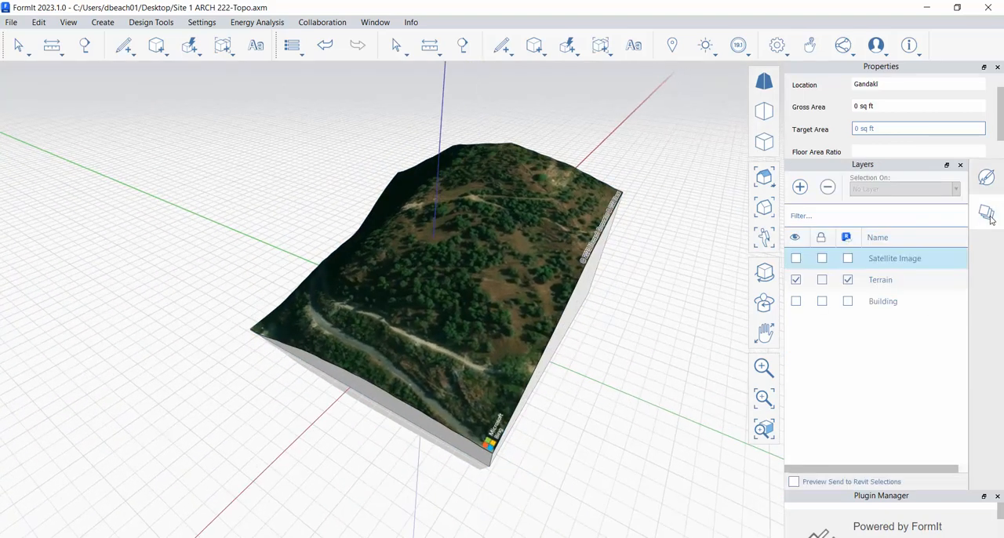
{"action": "mouse_move", "coordinate": [965, 119]}
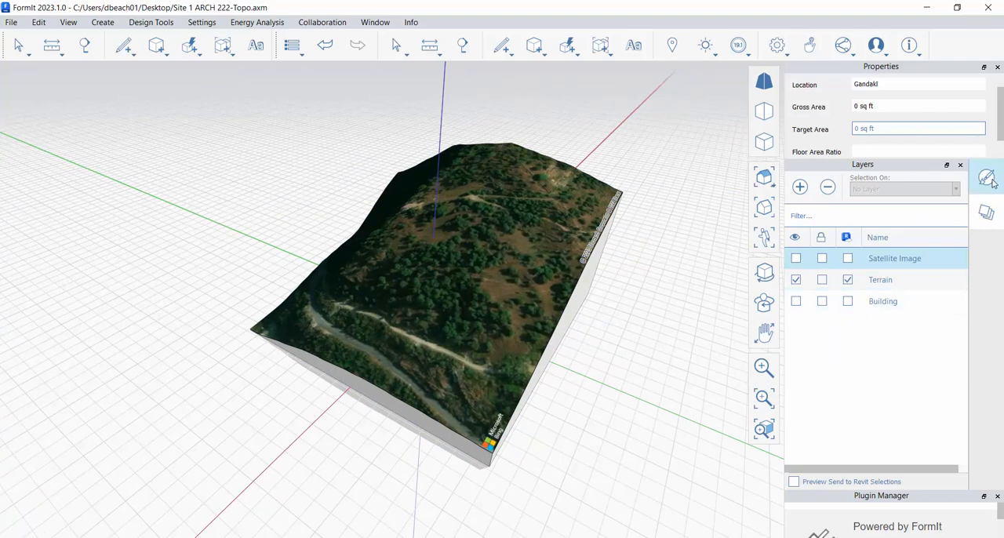
{"action": "left_click", "coordinate": [986, 178]}
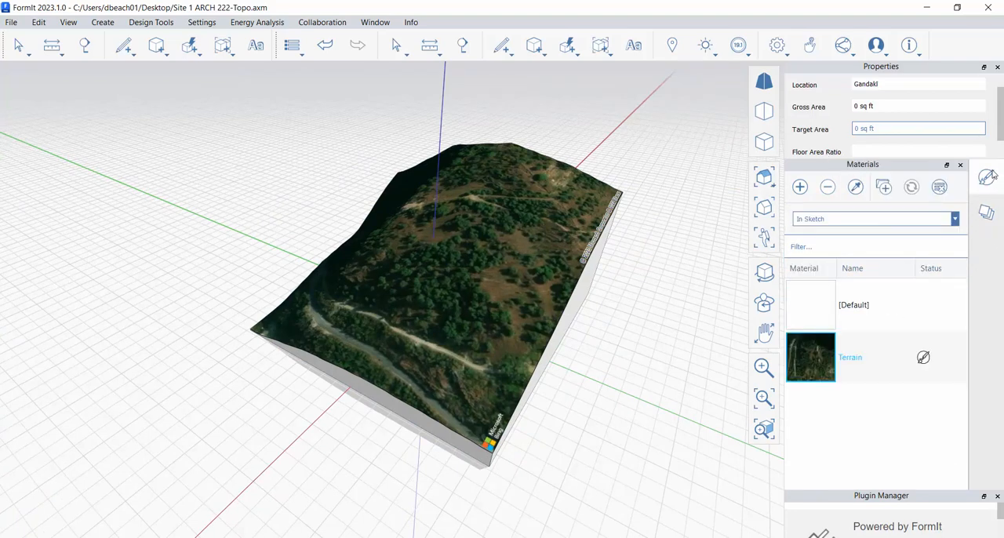
{"action": "left_click", "coordinate": [851, 358]}
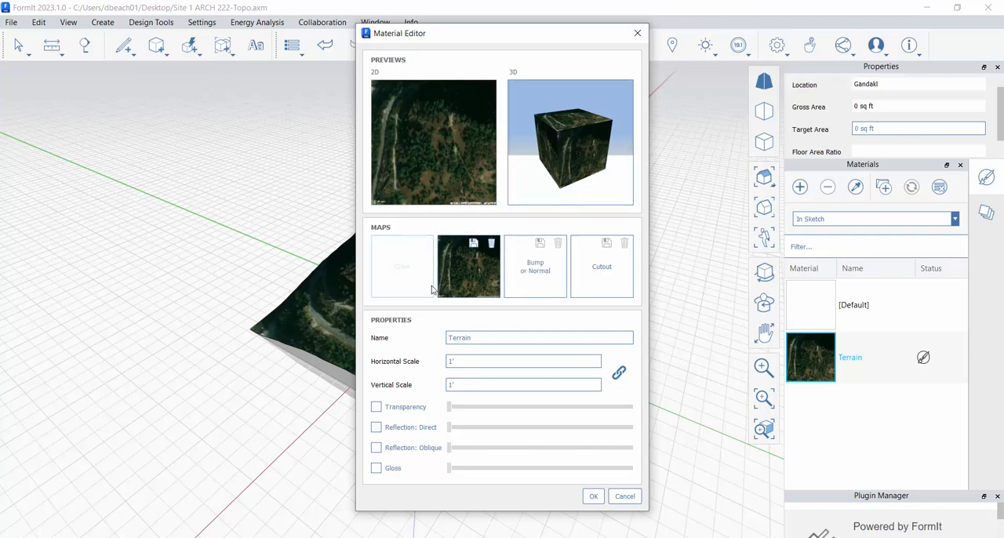
{"action": "mouse_move", "coordinate": [421, 297]}
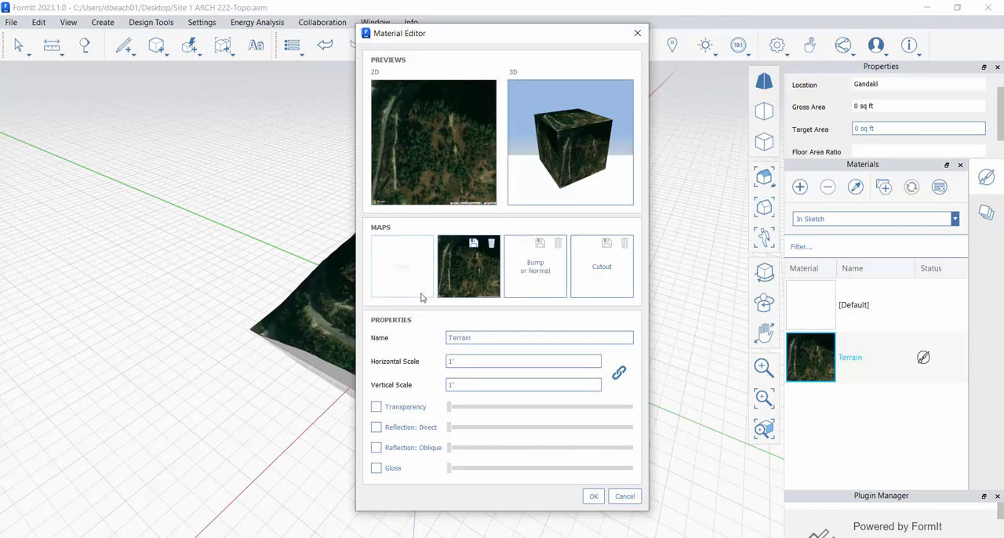
{"action": "mouse_move", "coordinate": [474, 241]}
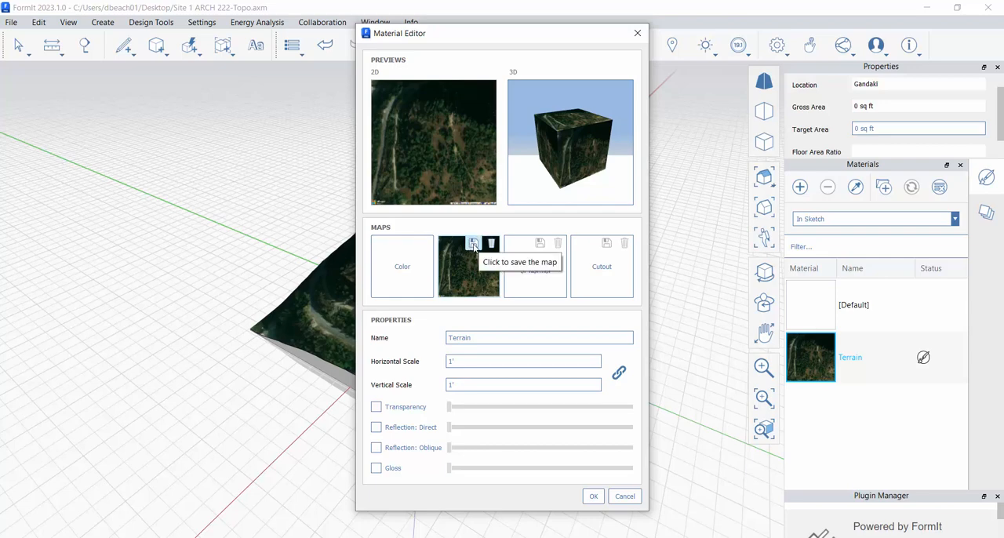
Save the terrain's color image map to the Desktop as Terrain-Texture.png
{"action": "left_click", "coordinate": [473, 244]}
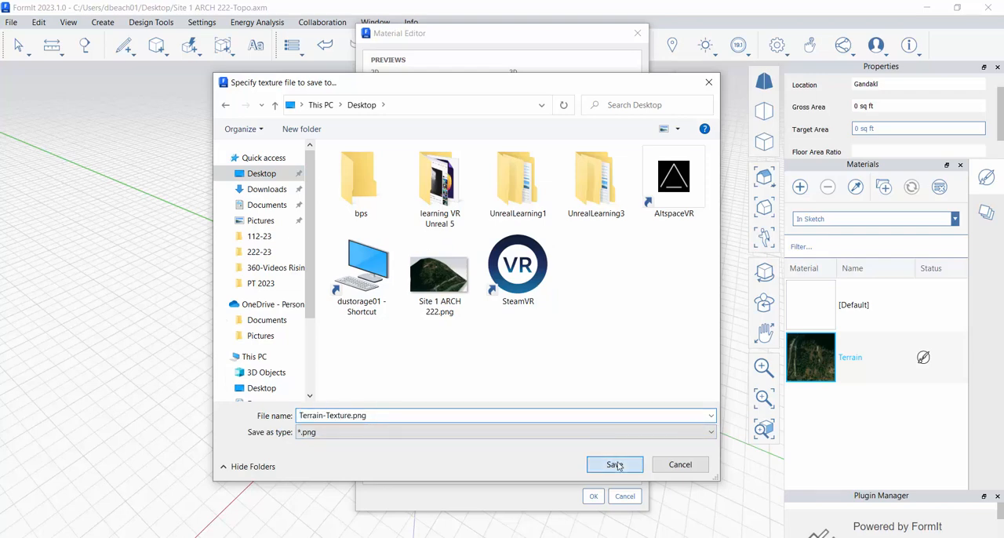
{"action": "left_click", "coordinate": [615, 464]}
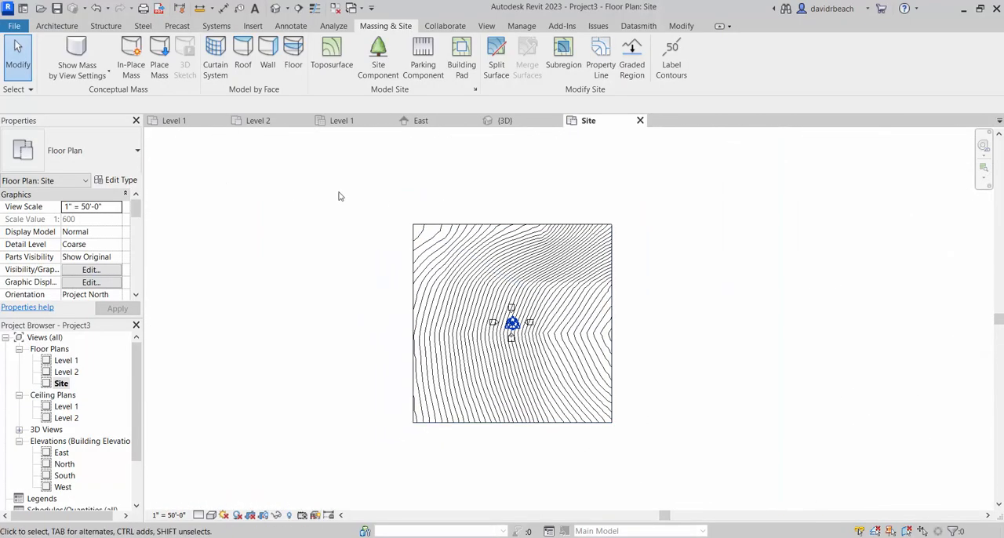
Import Terrain-Texture.png from the Desktop into the Site plan via Insert > Import Image
{"action": "left_click", "coordinate": [253, 25]}
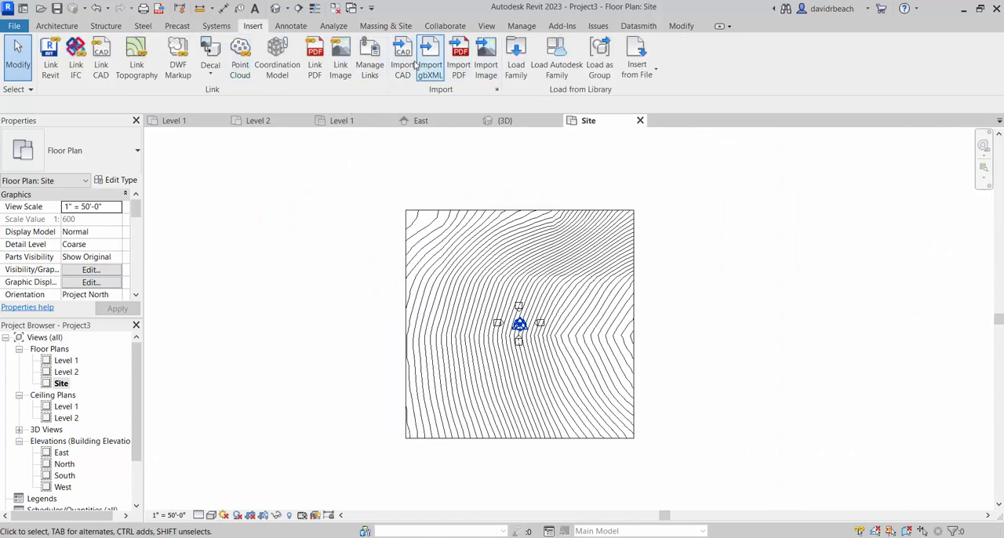
{"action": "mouse_move", "coordinate": [340, 59]}
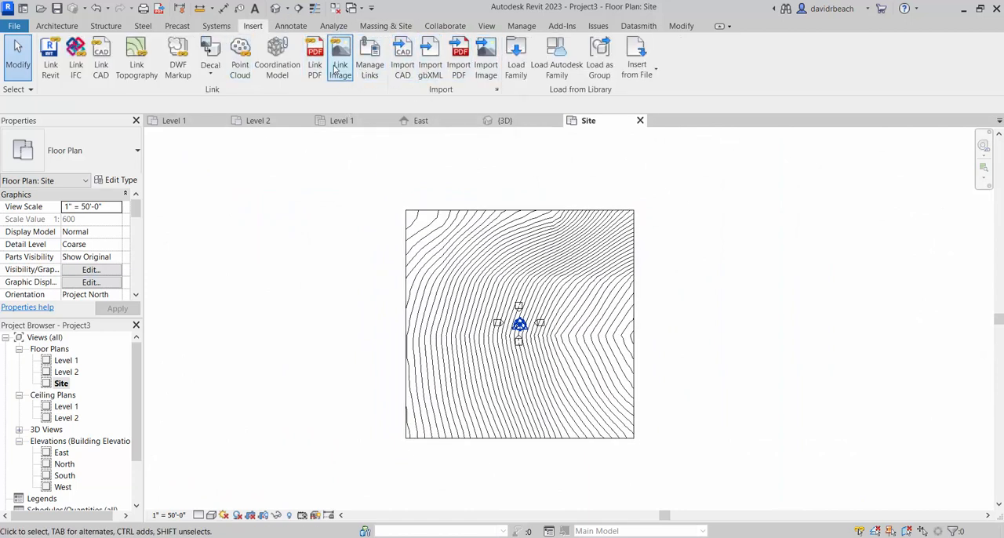
{"action": "mouse_move", "coordinate": [495, 93]}
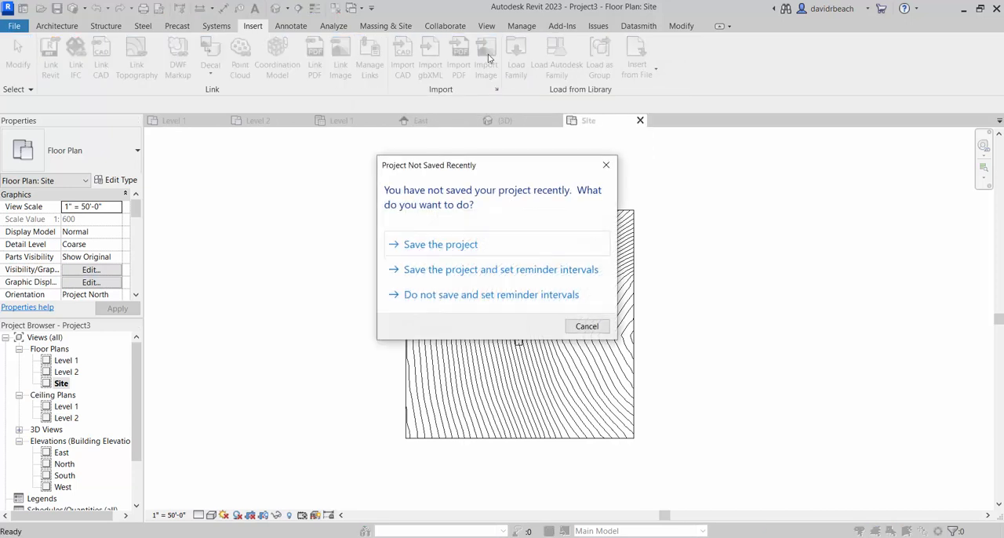
{"action": "left_click", "coordinate": [587, 326]}
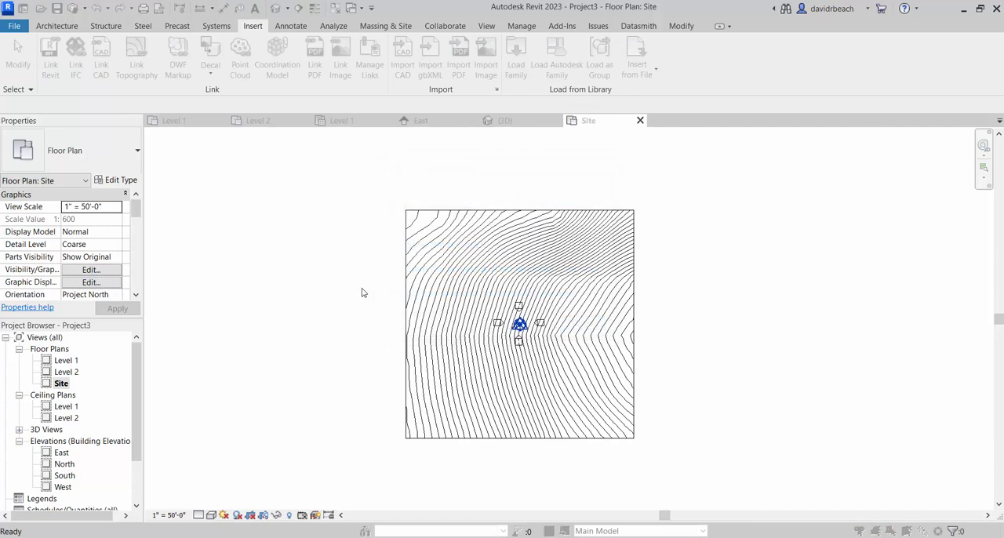
{"action": "left_click", "coordinate": [487, 60]}
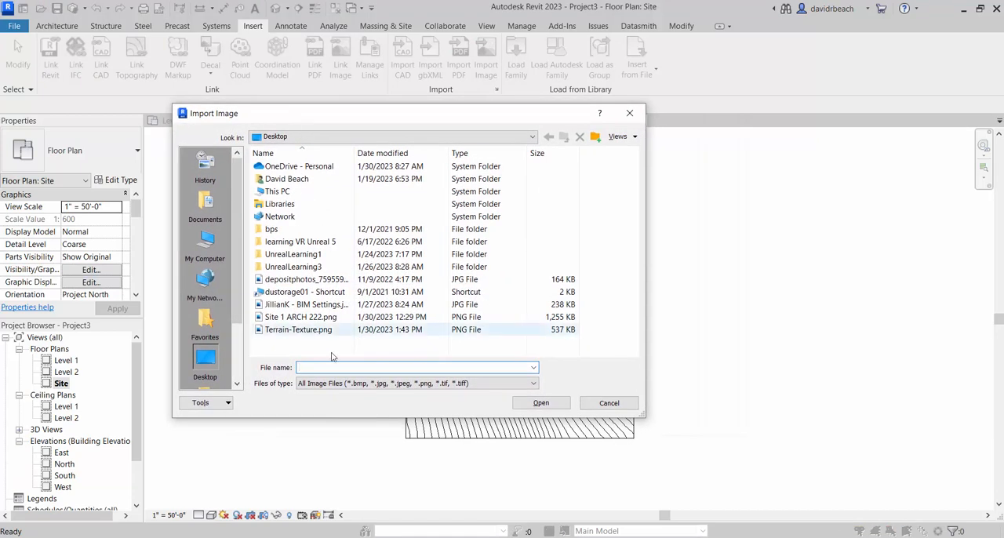
{"action": "left_click", "coordinate": [301, 317]}
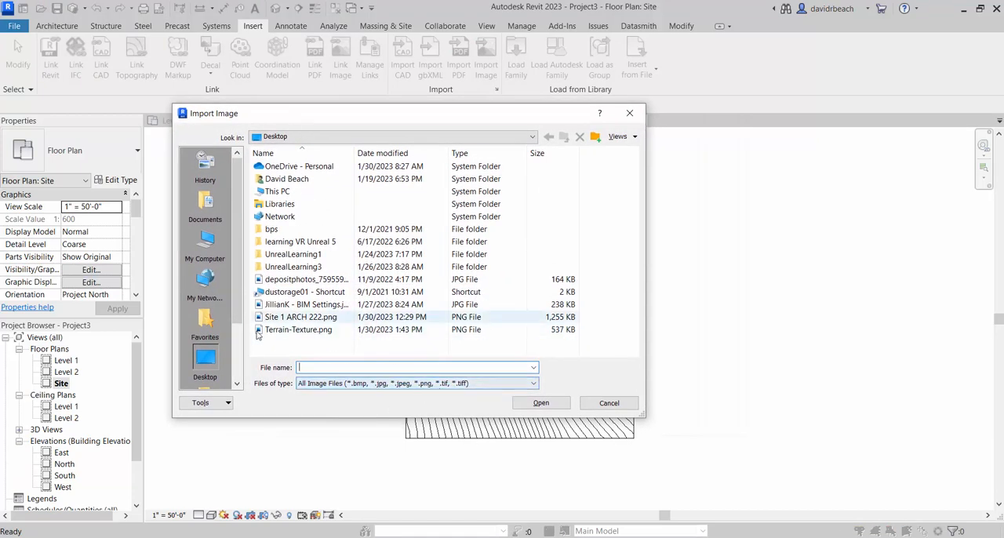
{"action": "left_click", "coordinate": [298, 330]}
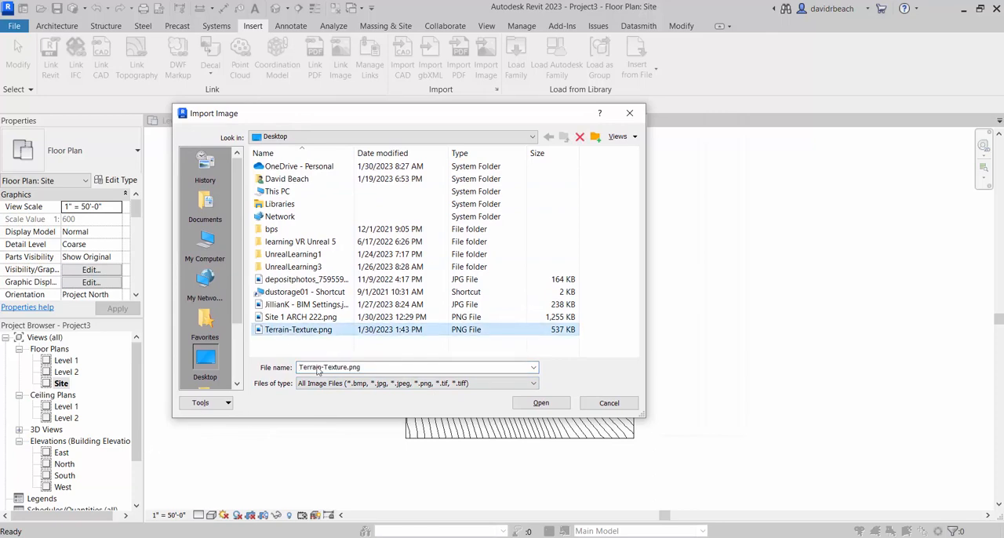
{"action": "left_click", "coordinate": [540, 401]}
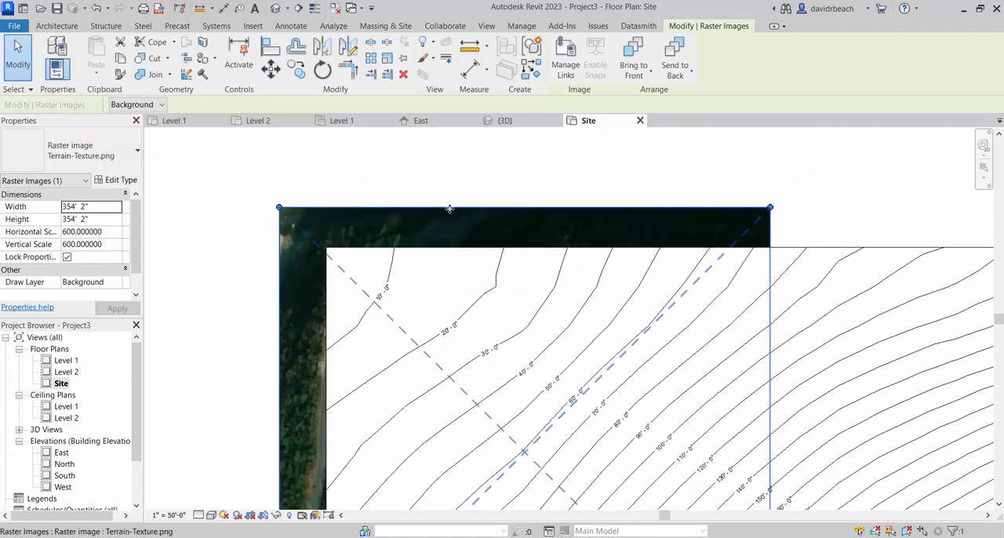
Place the image and move its corner onto the toposurface's top-left corner
{"action": "left_click", "coordinate": [860, 210]}
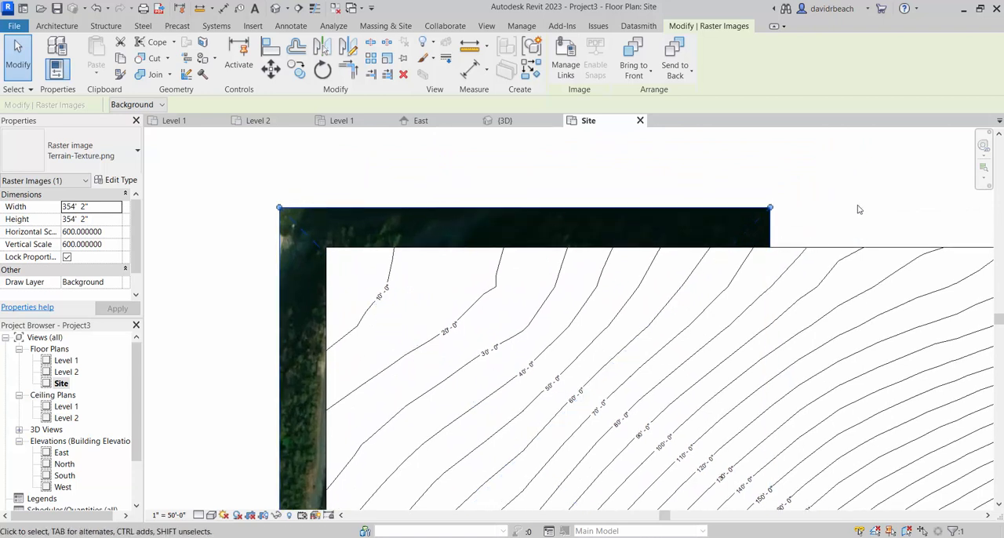
{"action": "mouse_move", "coordinate": [232, 274]}
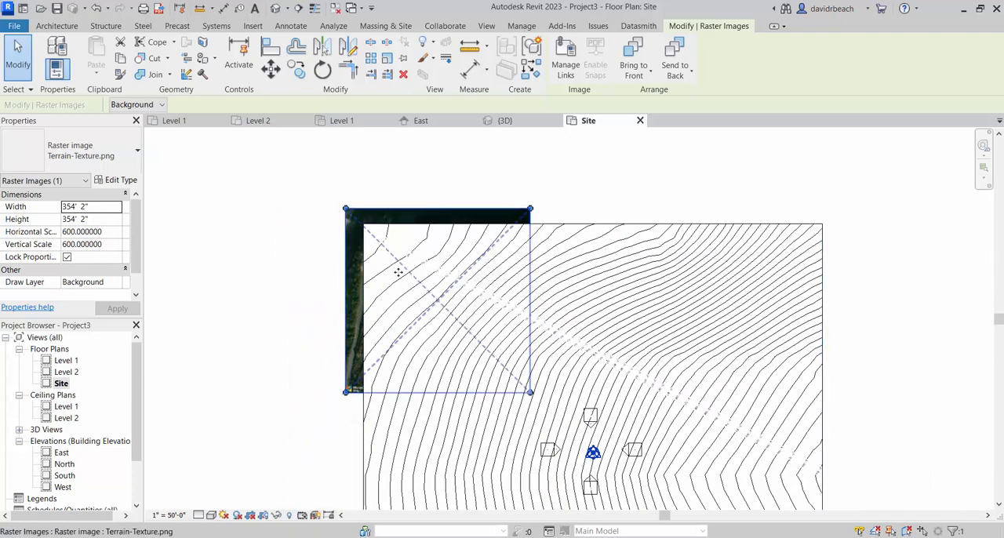
{"action": "left_click", "coordinate": [212, 514]}
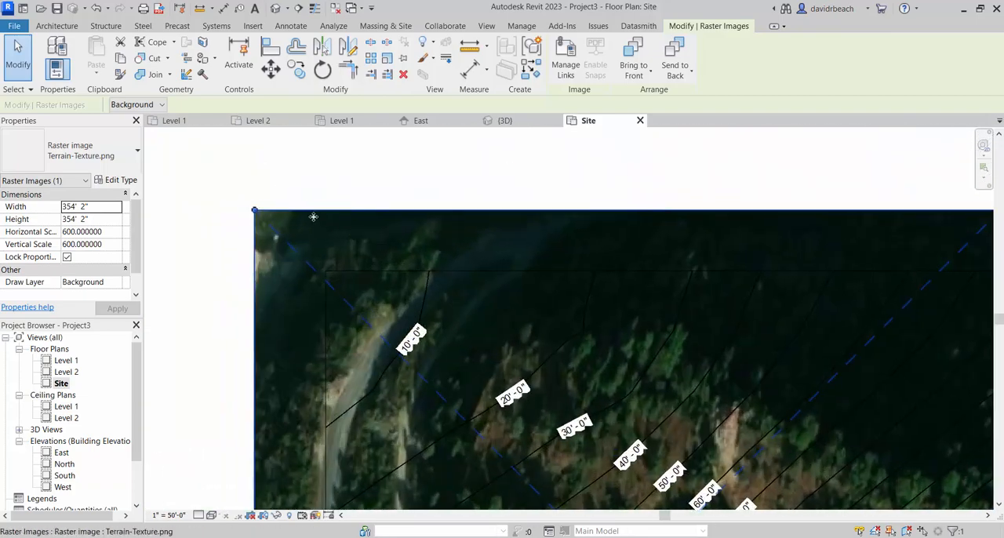
{"action": "left_click", "coordinate": [270, 69]}
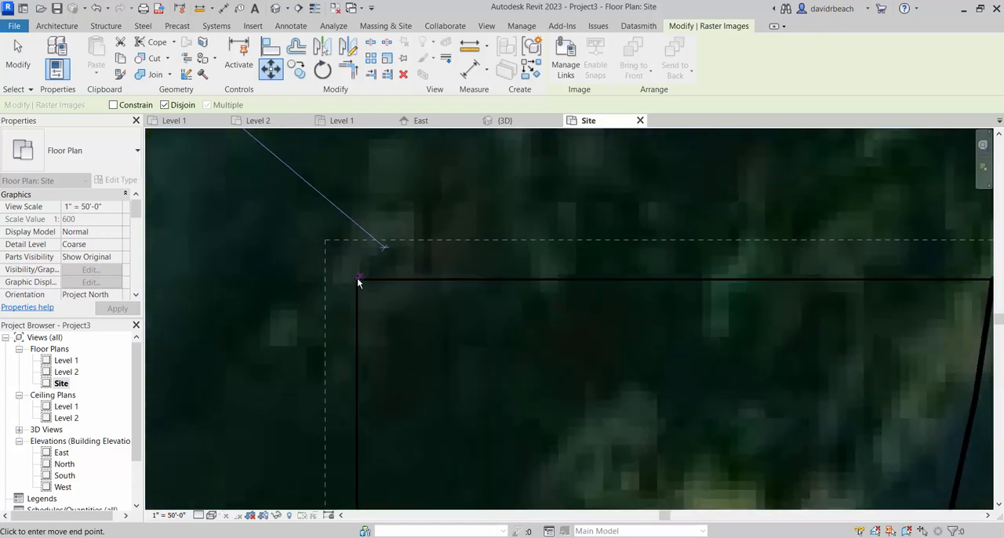
{"action": "left_click", "coordinate": [358, 282]}
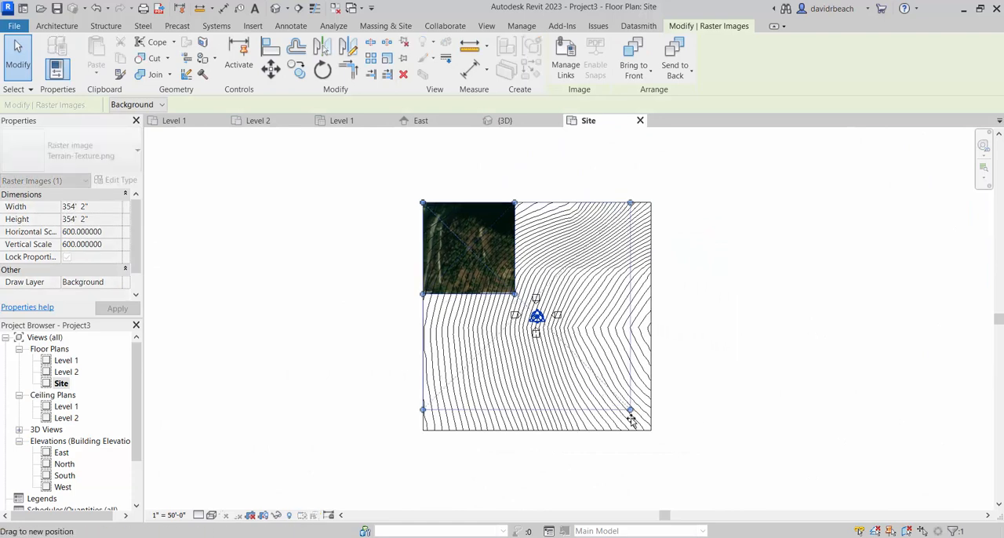
Stretch the image by its grip to cover the whole contour square
{"action": "left_click_drag", "start_coordinate": [630, 409], "coordinate": [649, 431]}
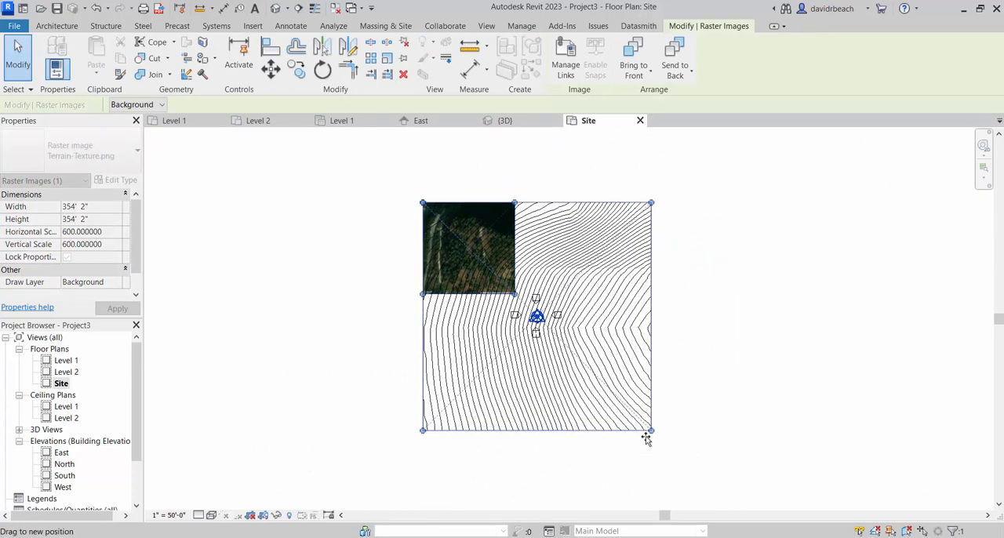
{"action": "left_click_drag", "start_coordinate": [651, 431], "coordinate": [674, 421]}
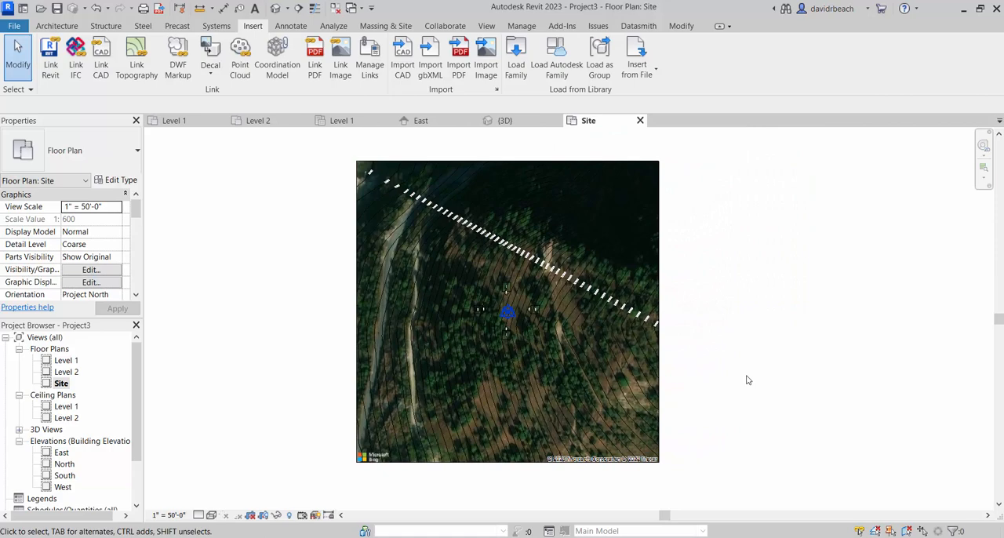
{"action": "scroll", "scroll_direction": "up", "scroll_amount": 3}
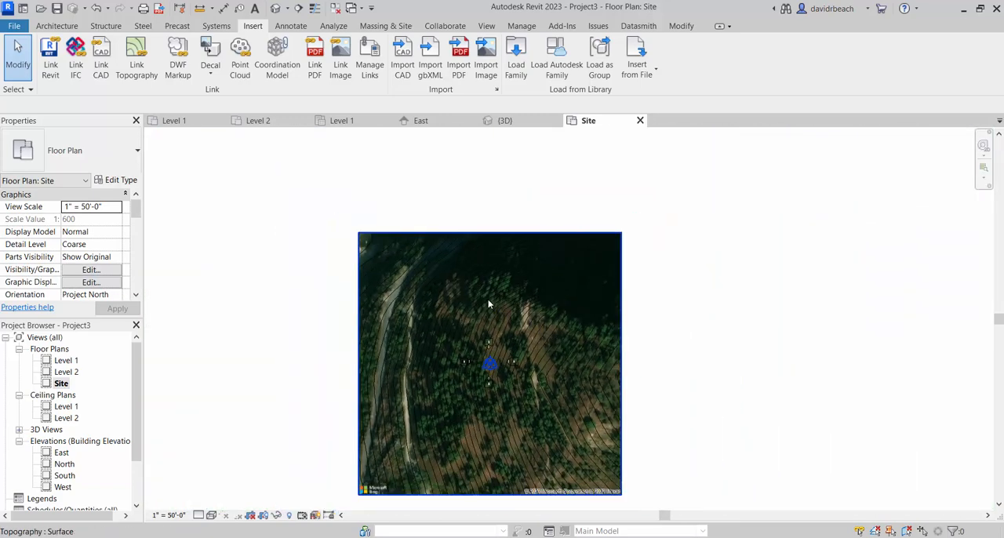
{"action": "mouse_move", "coordinate": [464, 422]}
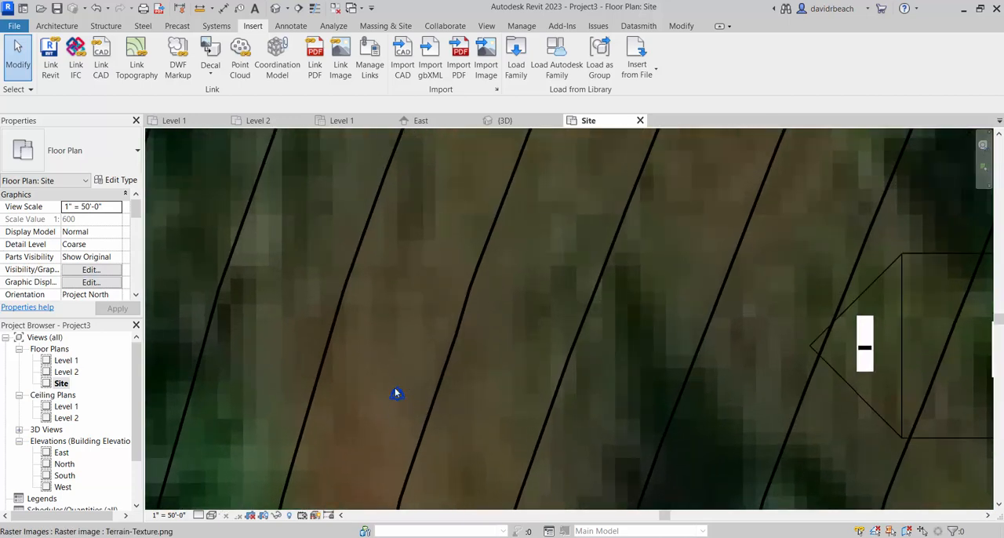
{"action": "mouse_move", "coordinate": [458, 401]}
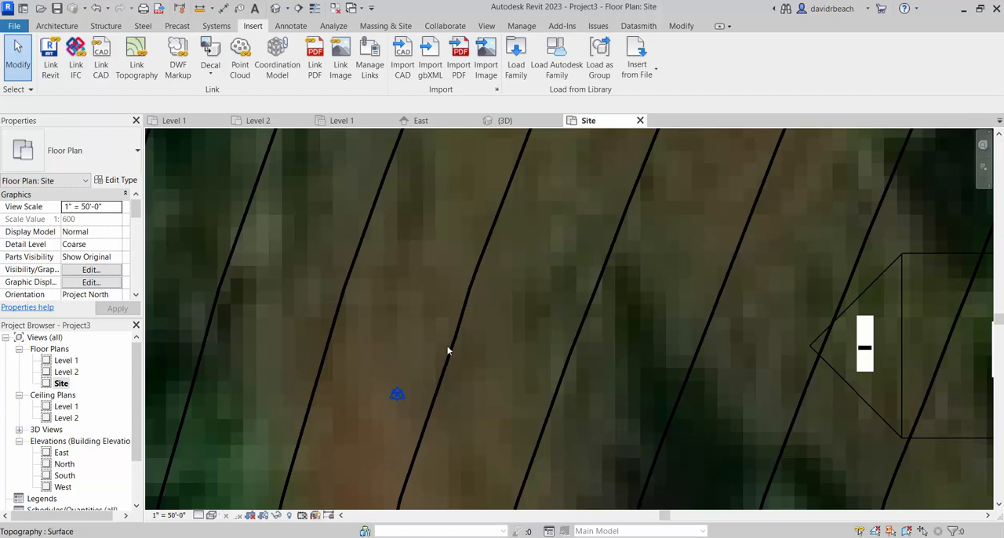
{"action": "mouse_move", "coordinate": [405, 433]}
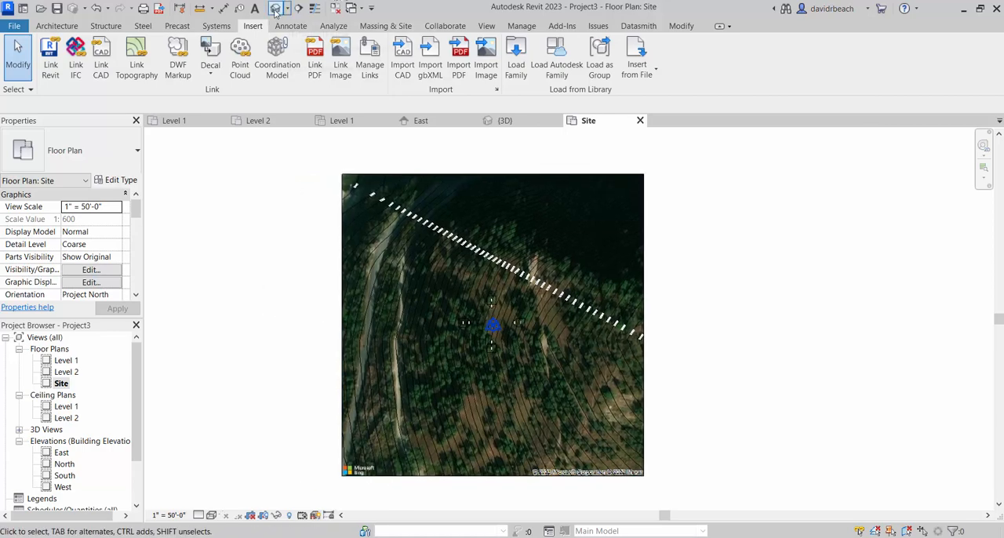
Switch to the {3D} view and orbit the contoured toposurface
{"action": "left_click", "coordinate": [505, 119]}
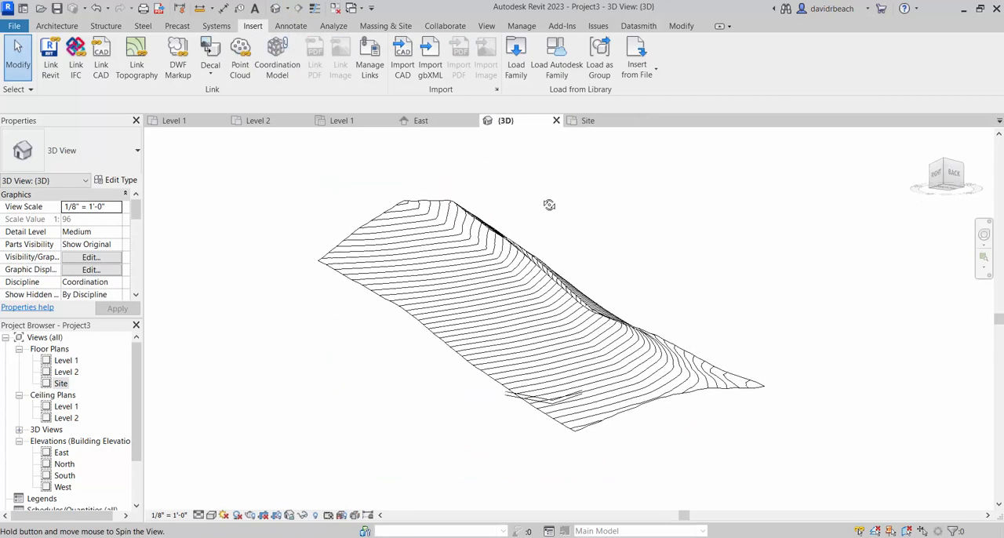
{"action": "left_click_drag", "start_coordinate": [549, 204], "coordinate": [207, 398]}
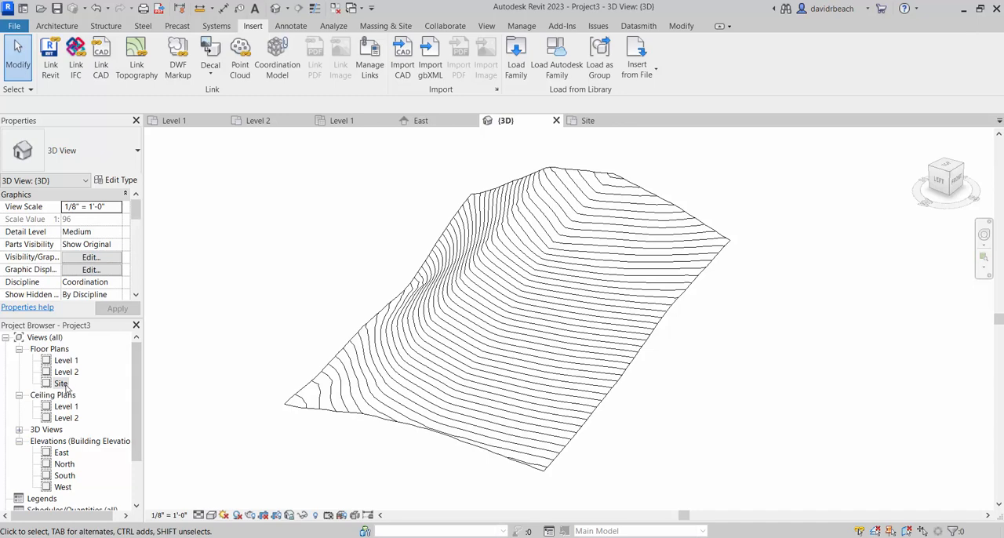
{"action": "mouse_move", "coordinate": [383, 383]}
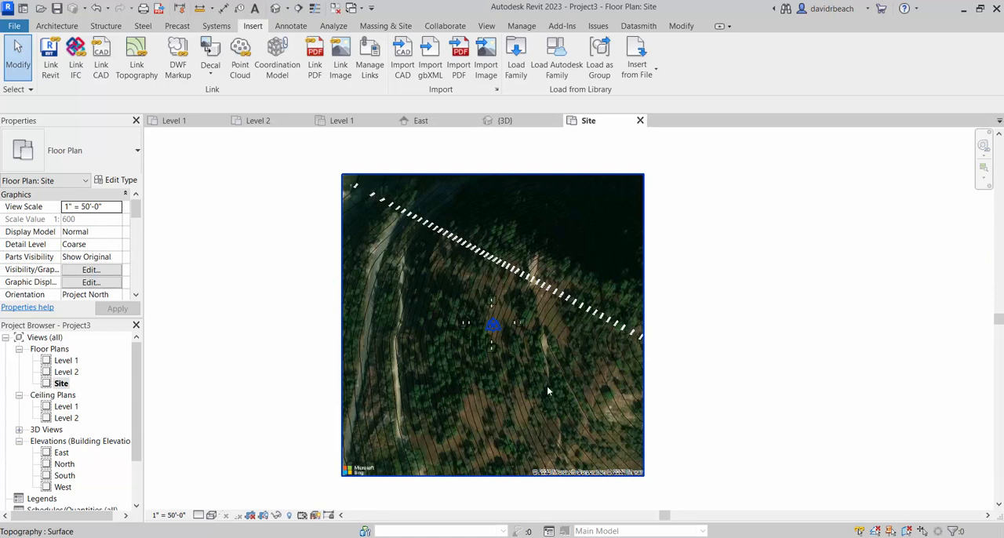
{"action": "mouse_move", "coordinate": [548, 391]}
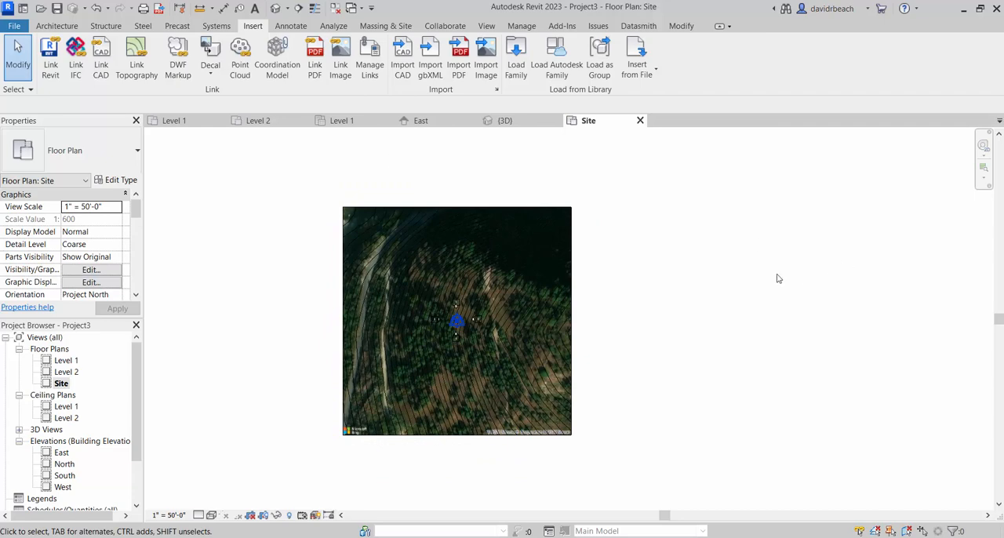
Return to the 3D view of the terrain after revisiting the Site plan
{"action": "left_click", "coordinate": [505, 119]}
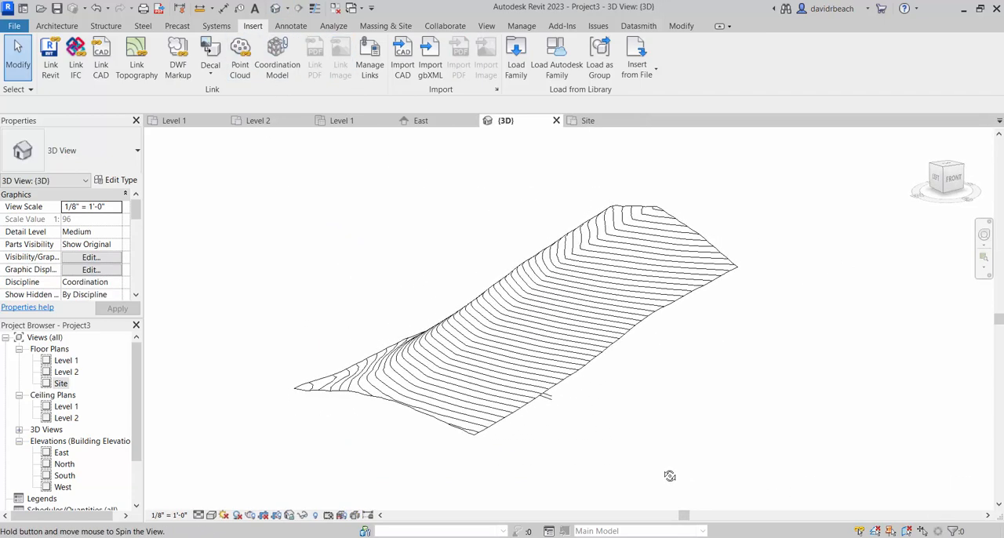
Orbit the 3D toposurface to a steady viewing angle
{"action": "left_click_drag", "start_coordinate": [670, 477], "coordinate": [825, 486]}
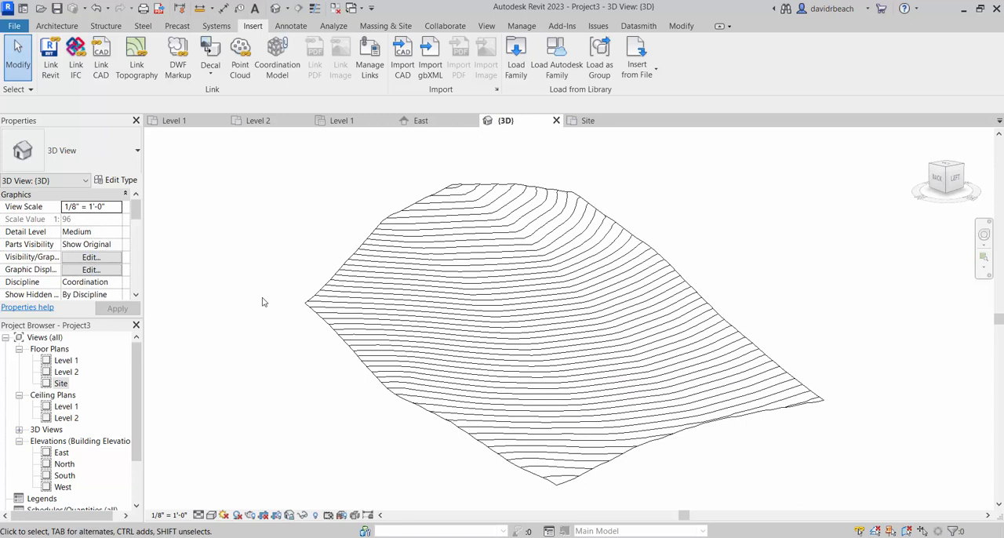
{"action": "mouse_move", "coordinate": [185, 282]}
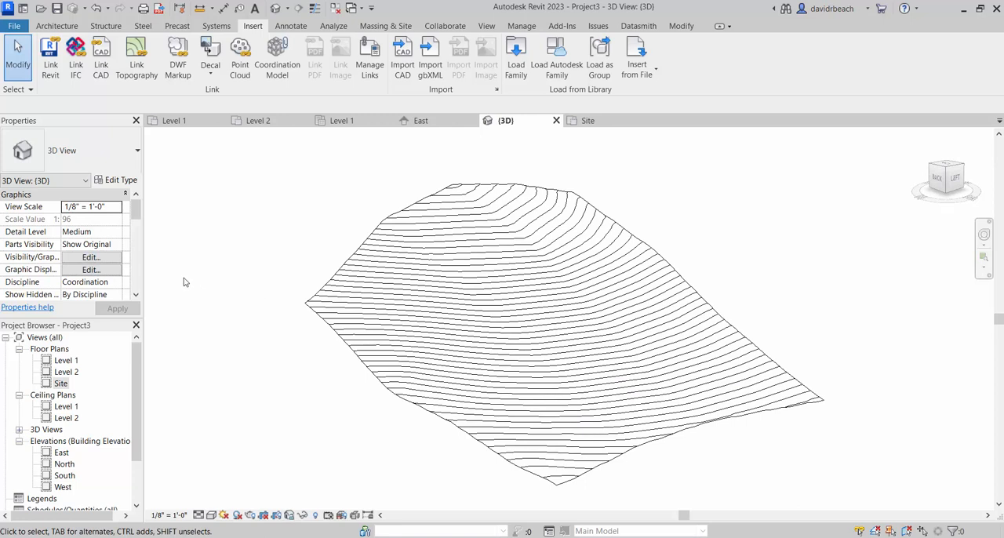
{"action": "mouse_move", "coordinate": [248, 267]}
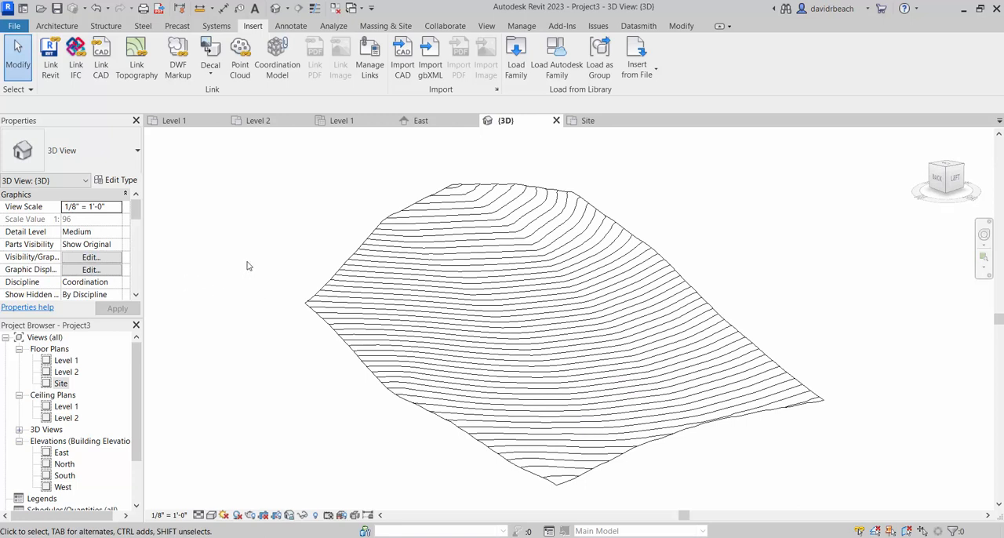
{"action": "left_click", "coordinate": [332, 279]}
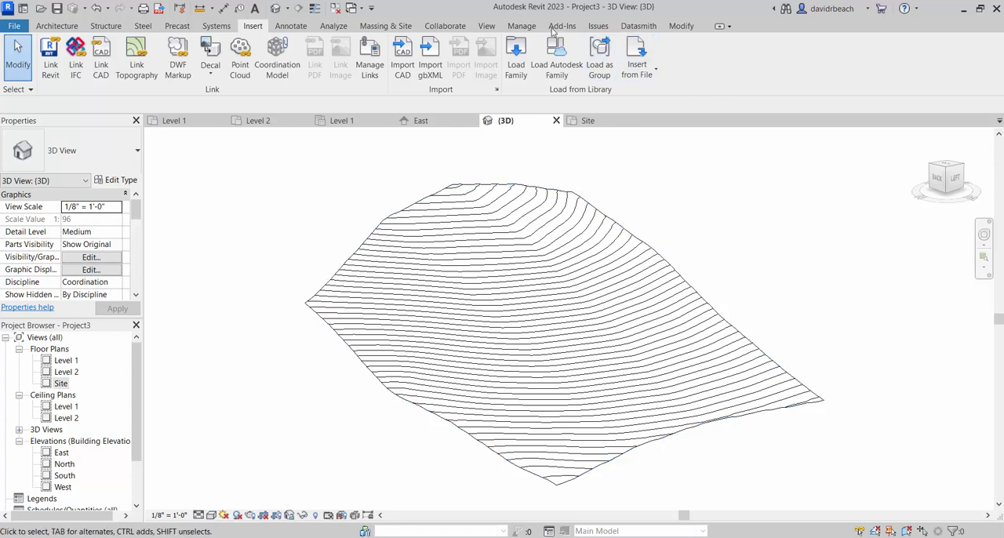
Show the Twinmotion Datasmith Exporter for Revit page in Chrome
{"action": "left_click", "coordinate": [636, 25]}
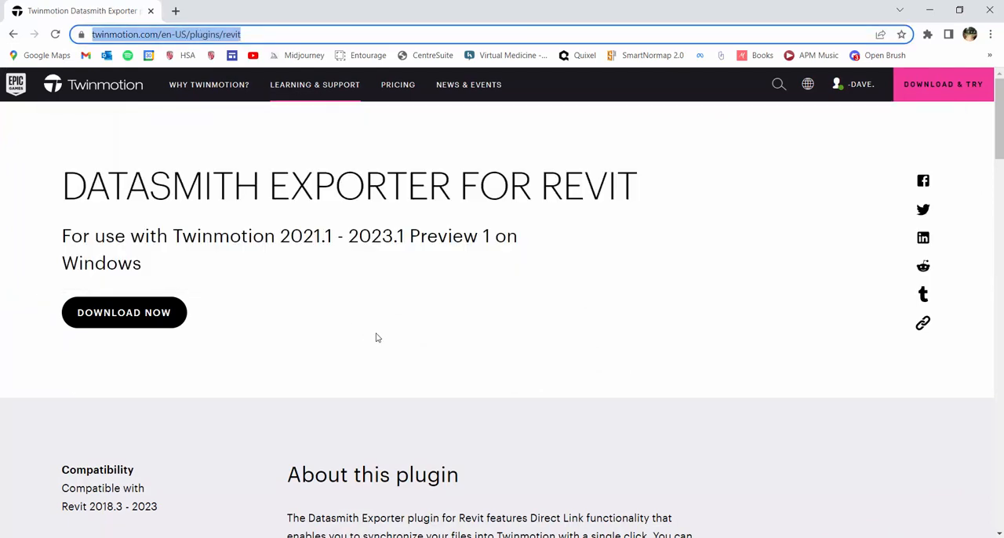
{"action": "mouse_move", "coordinate": [468, 328]}
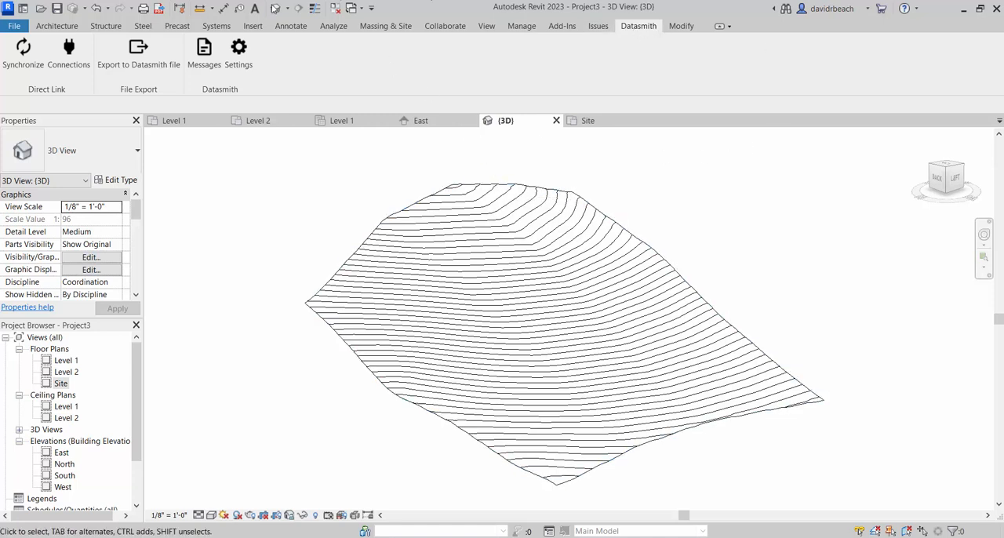
{"action": "mouse_move", "coordinate": [240, 148]}
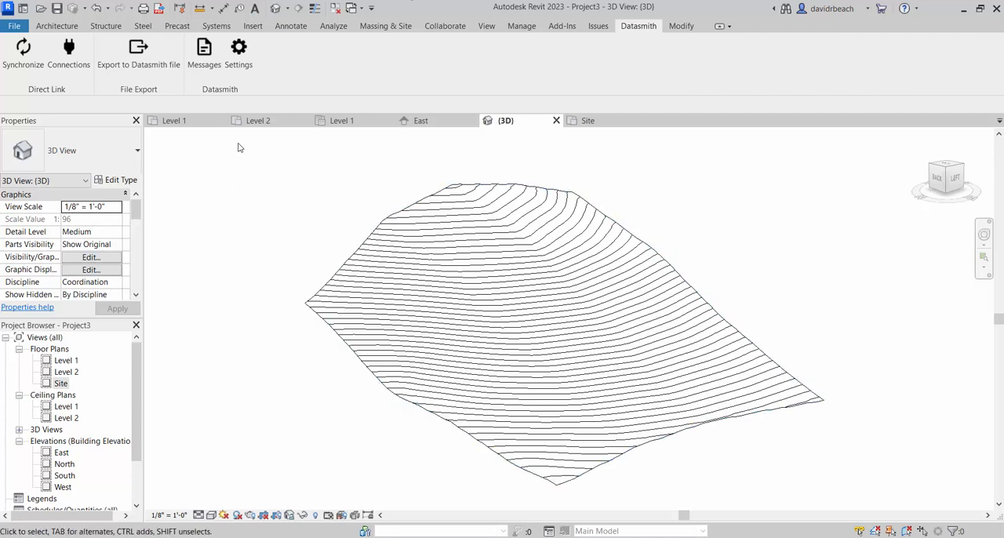
{"action": "mouse_move", "coordinate": [650, 36]}
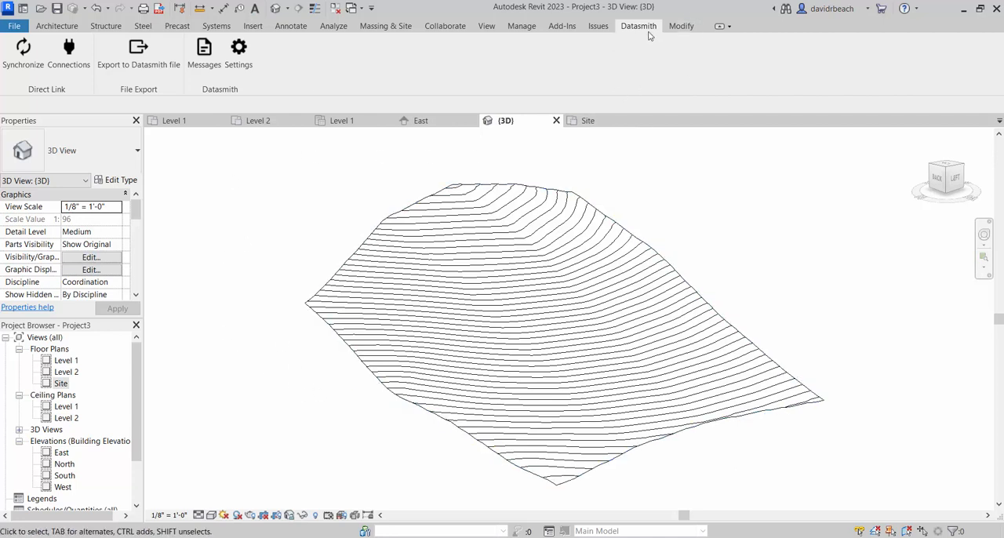
{"action": "mouse_move", "coordinate": [369, 226]}
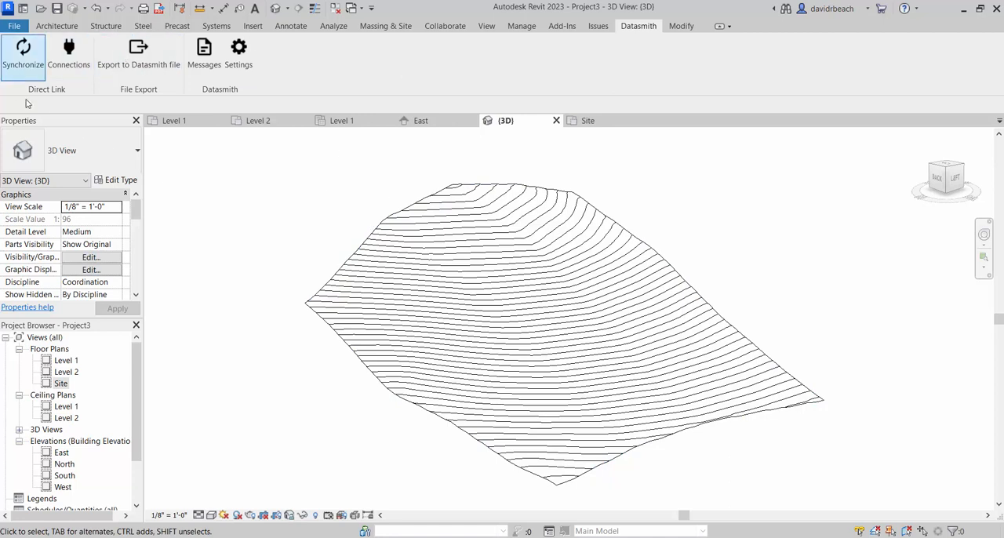
{"action": "mouse_move", "coordinate": [70, 106]}
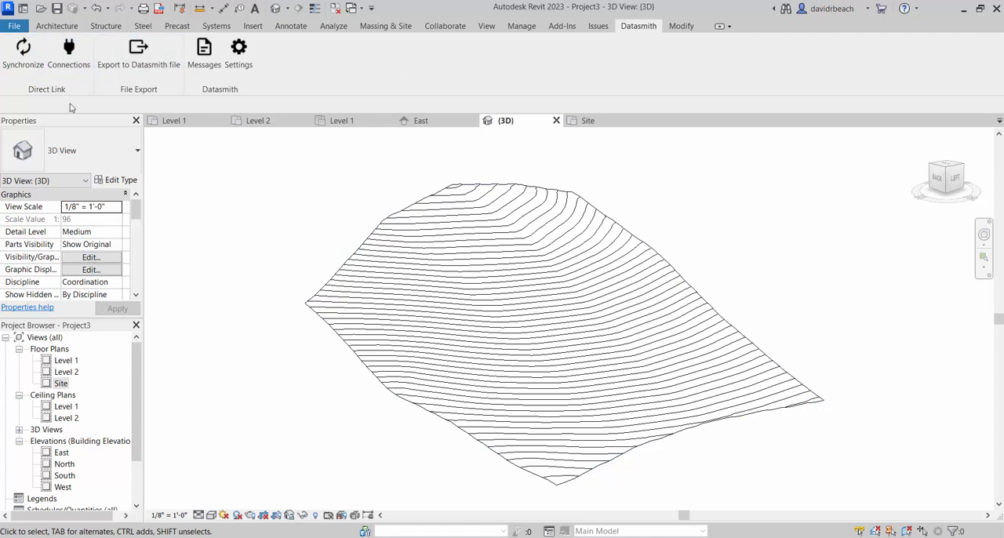
{"action": "mouse_move", "coordinate": [301, 57]}
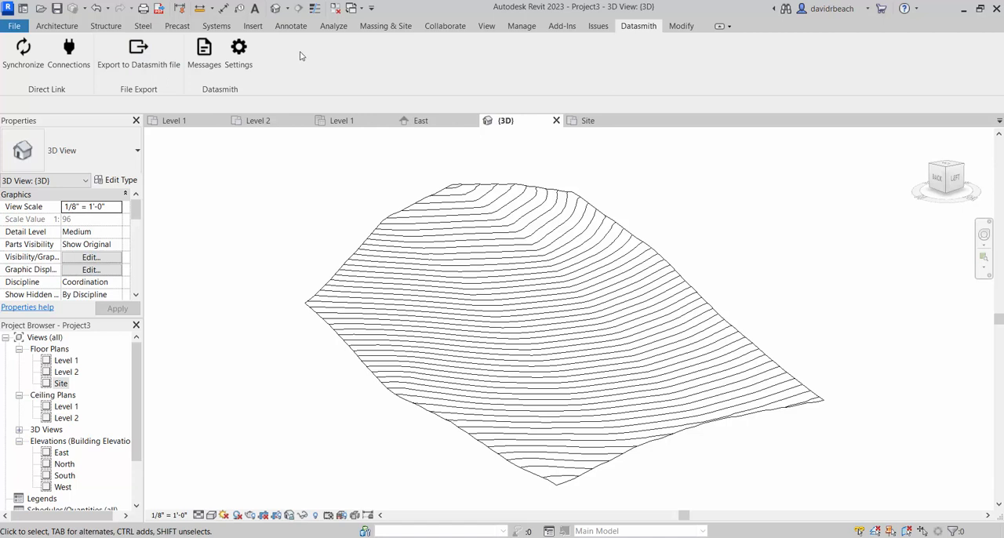
{"action": "mouse_move", "coordinate": [288, 56]}
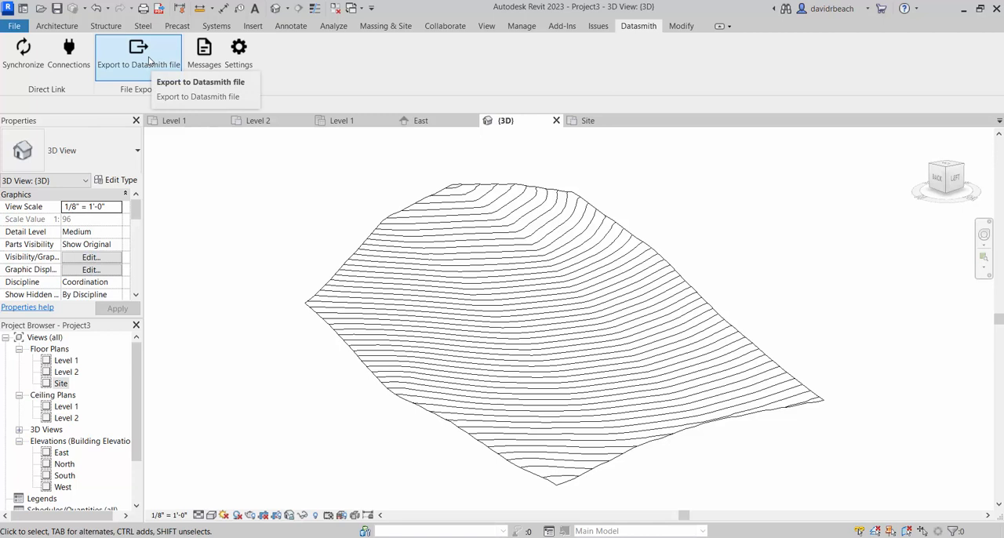
{"action": "left_click", "coordinate": [14, 25]}
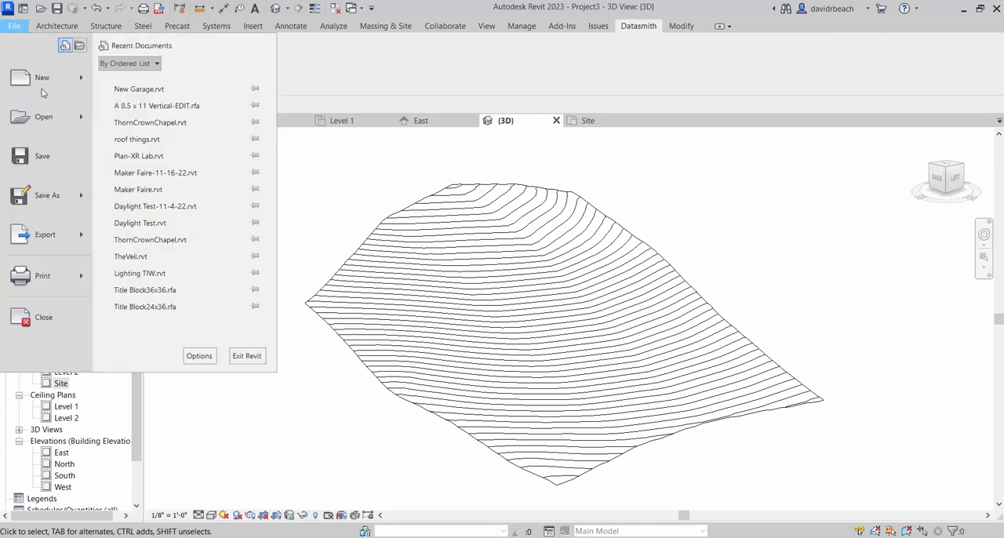
{"action": "left_click", "coordinate": [44, 234]}
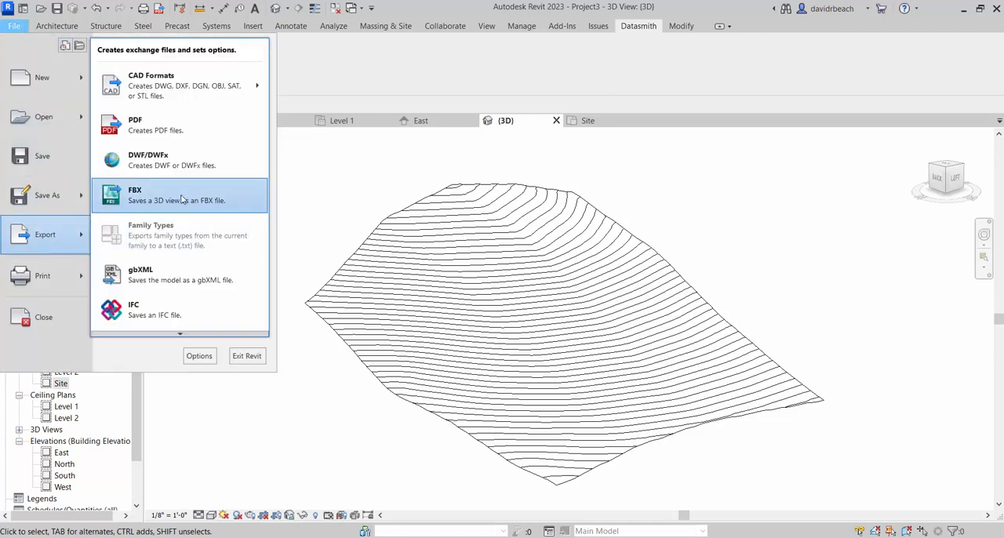
{"action": "mouse_move", "coordinate": [207, 202]}
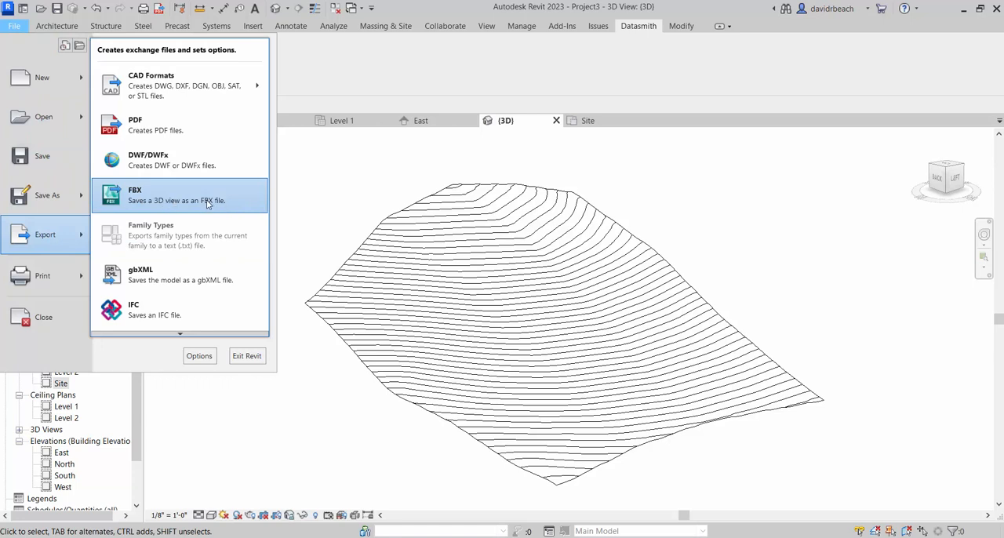
{"action": "mouse_move", "coordinate": [414, 79]}
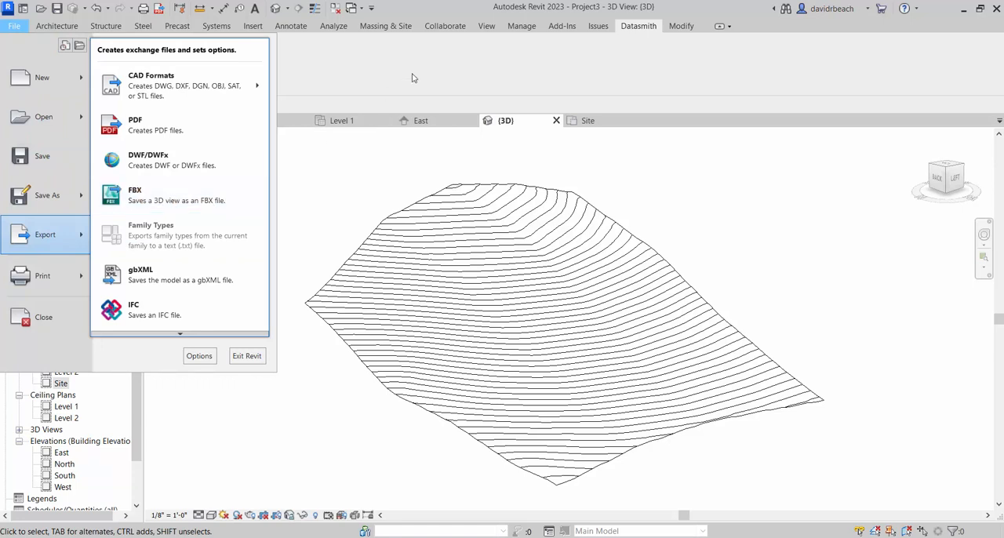
{"action": "left_click", "coordinate": [639, 25]}
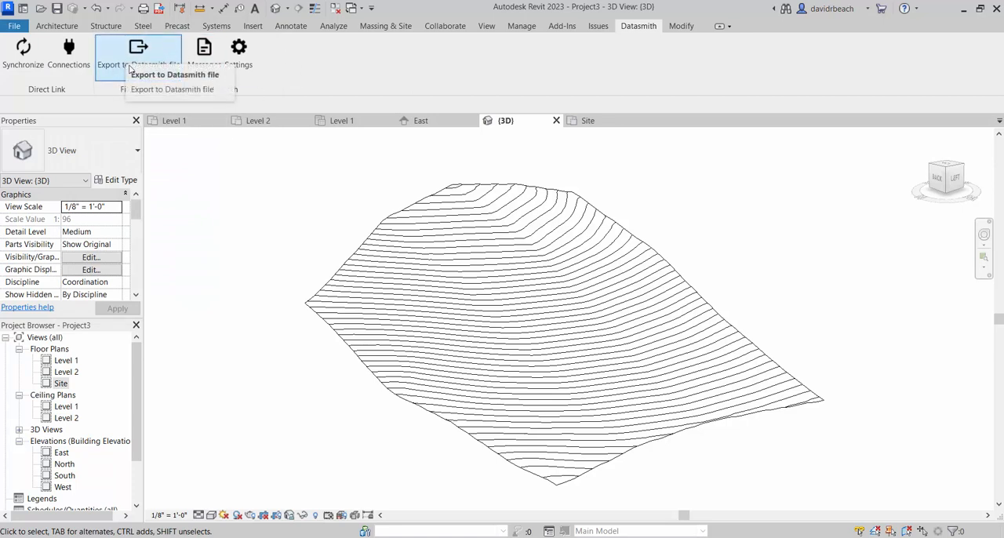
{"action": "mouse_move", "coordinate": [160, 49]}
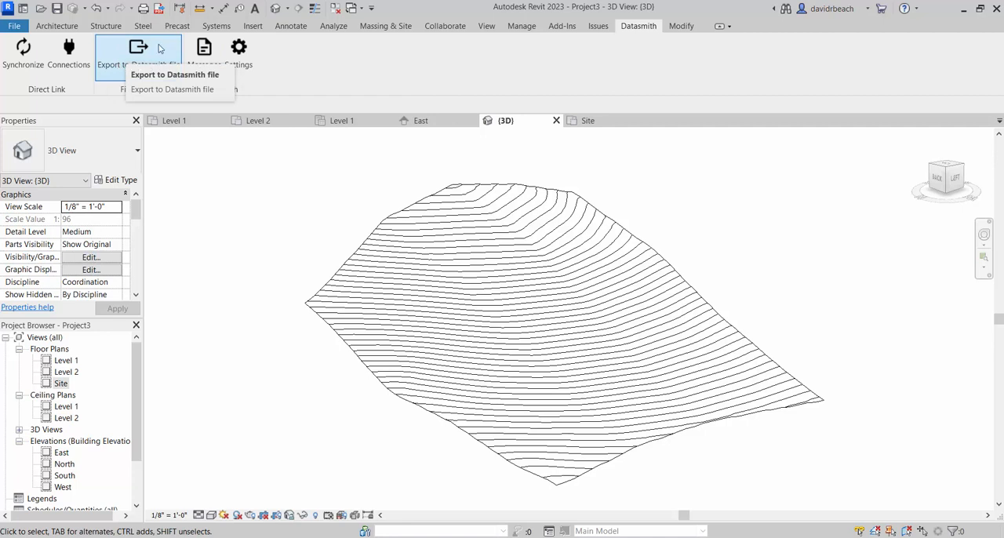
{"action": "mouse_move", "coordinate": [157, 61]}
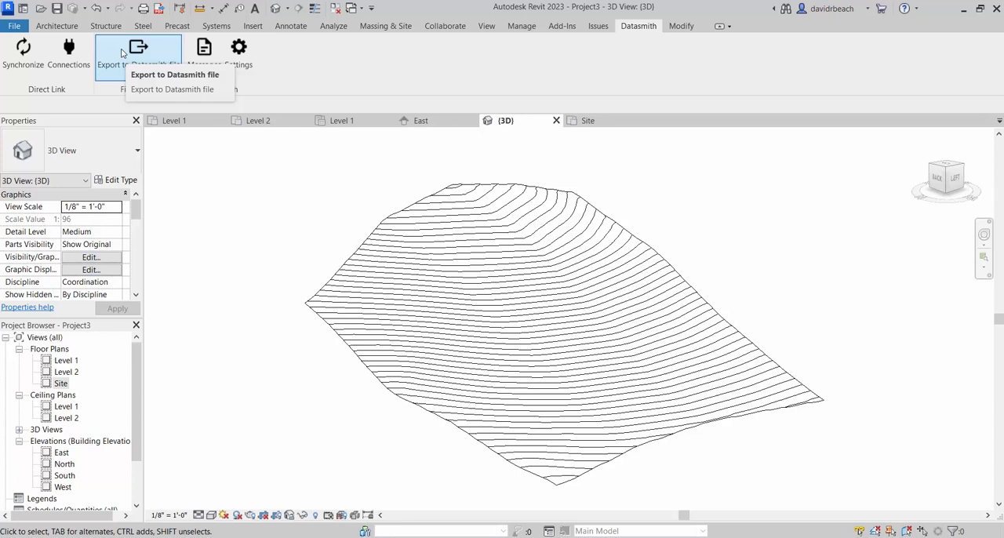
{"action": "left_click", "coordinate": [173, 87]}
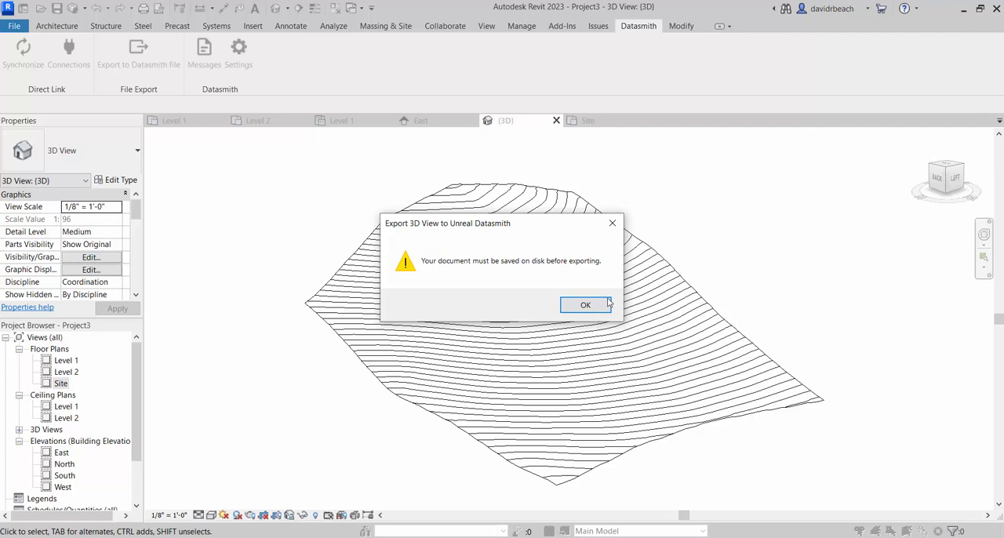
{"action": "left_click", "coordinate": [585, 304]}
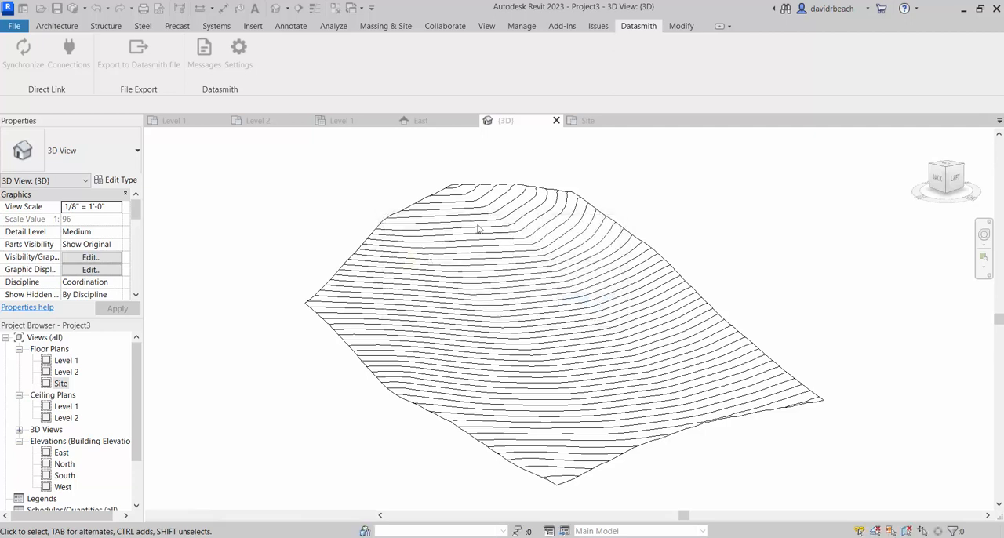
Save the Revit project to the Desktop as 'Site ARCH 222 23.rvt'
{"action": "left_click", "coordinate": [13, 25]}
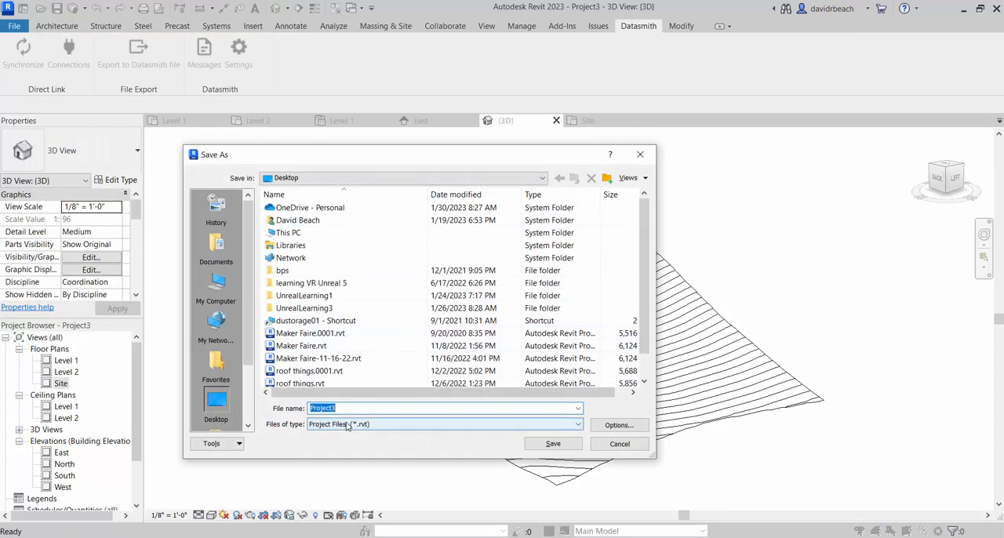
{"action": "type", "text": "Site AR"}
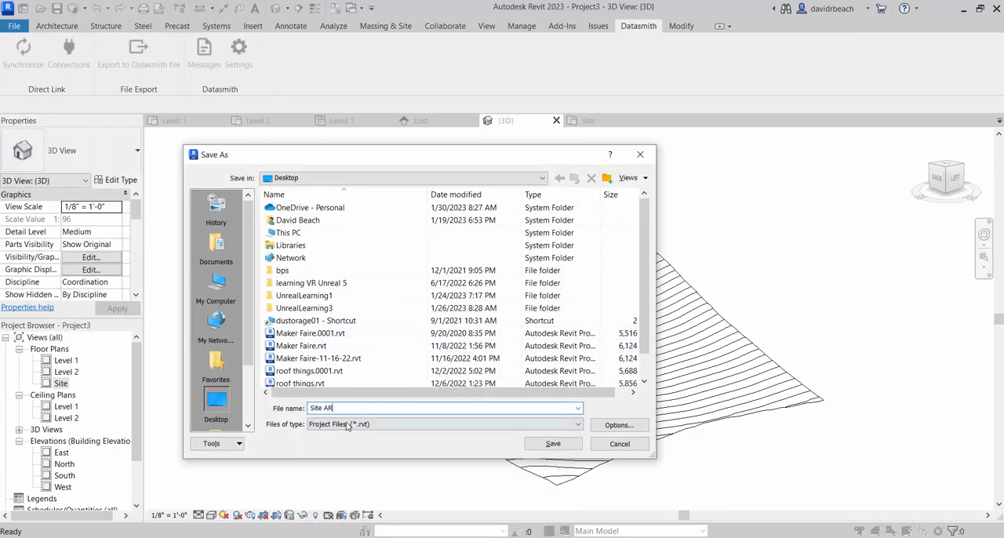
{"action": "type", "text": "CH"}
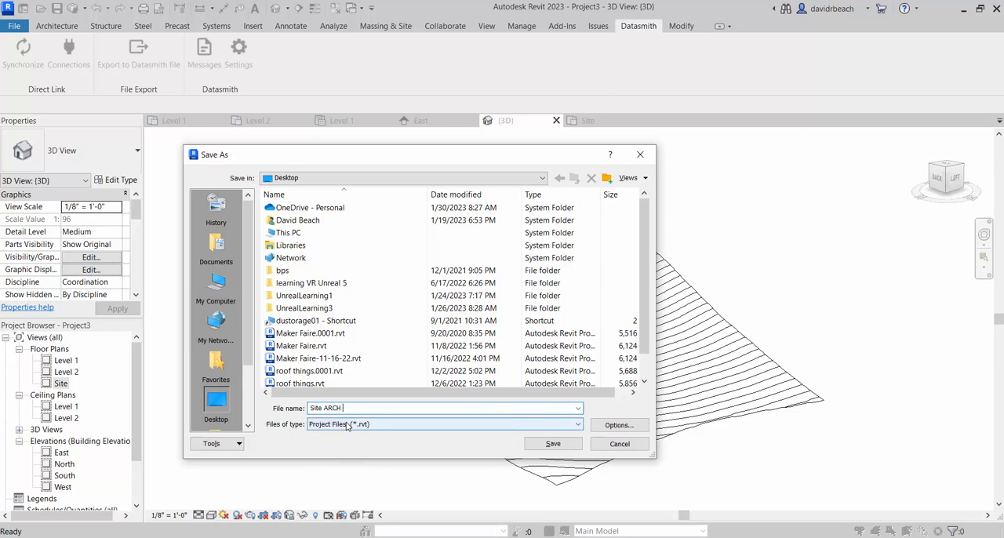
{"action": "type", "text": "222 23"}
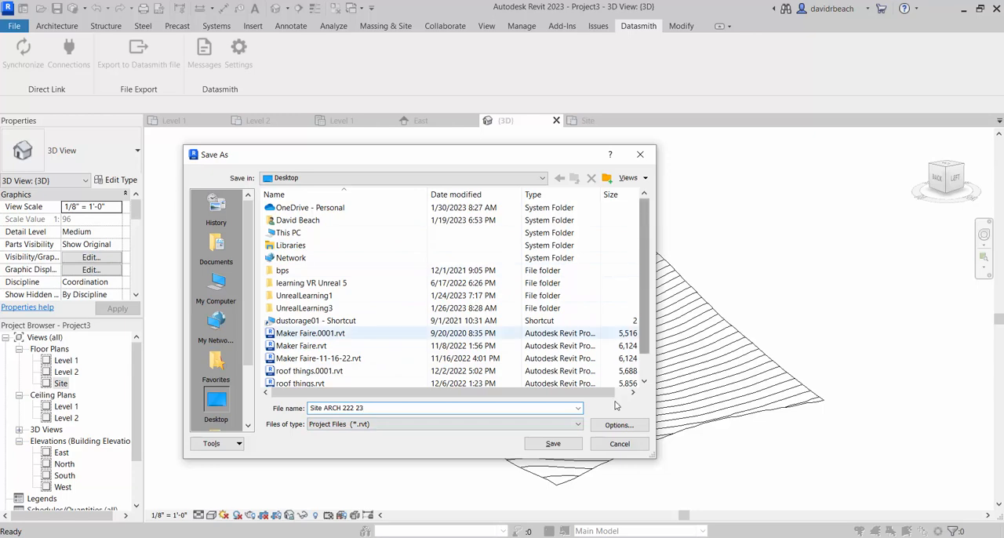
{"action": "left_click", "coordinate": [552, 442]}
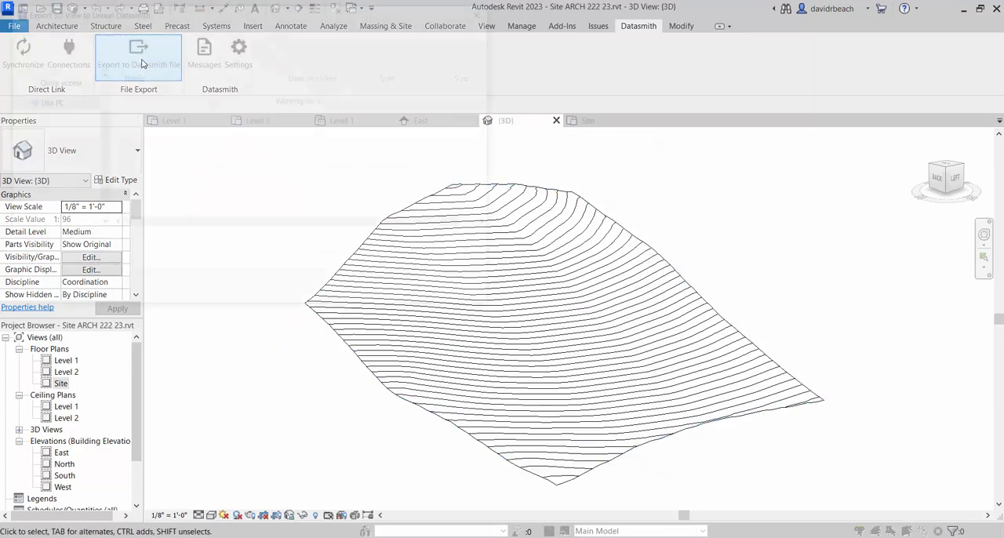
Export the 3D view to the Desktop as Site_ARCH_222_23.udatasmith
{"action": "left_click", "coordinate": [138, 50]}
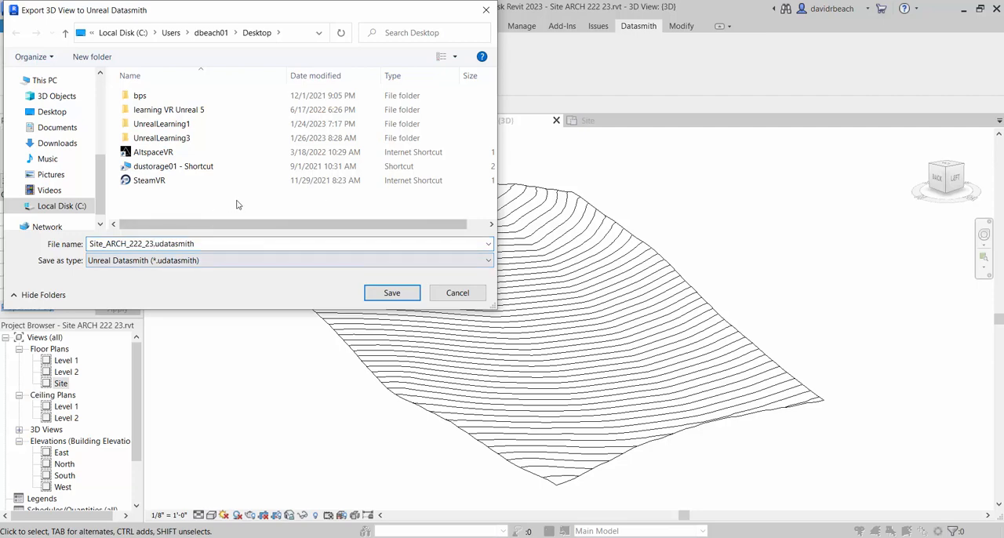
{"action": "left_click", "coordinate": [392, 292]}
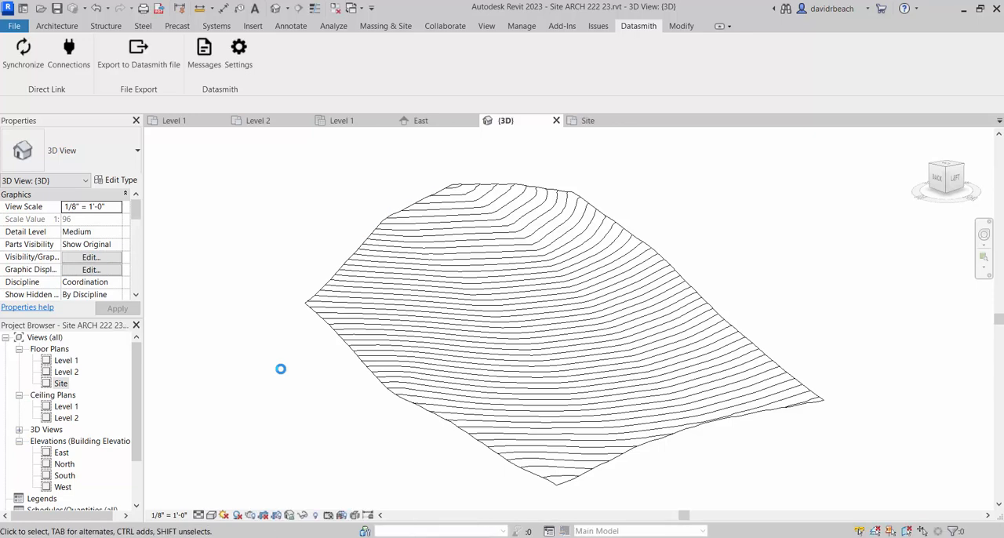
{"action": "left_click", "coordinate": [514, 274]}
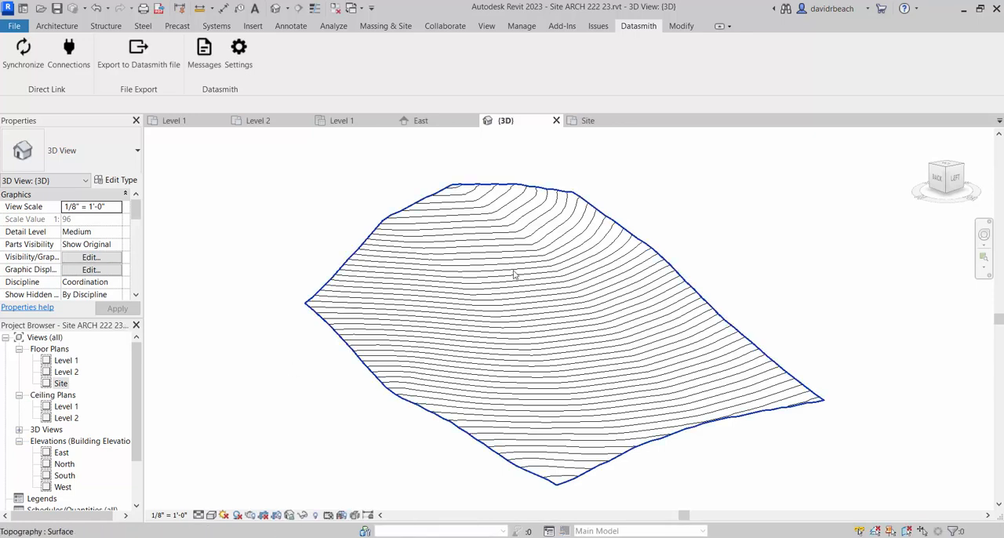
{"action": "left_click_drag", "start_coordinate": [514, 274], "coordinate": [626, 298]}
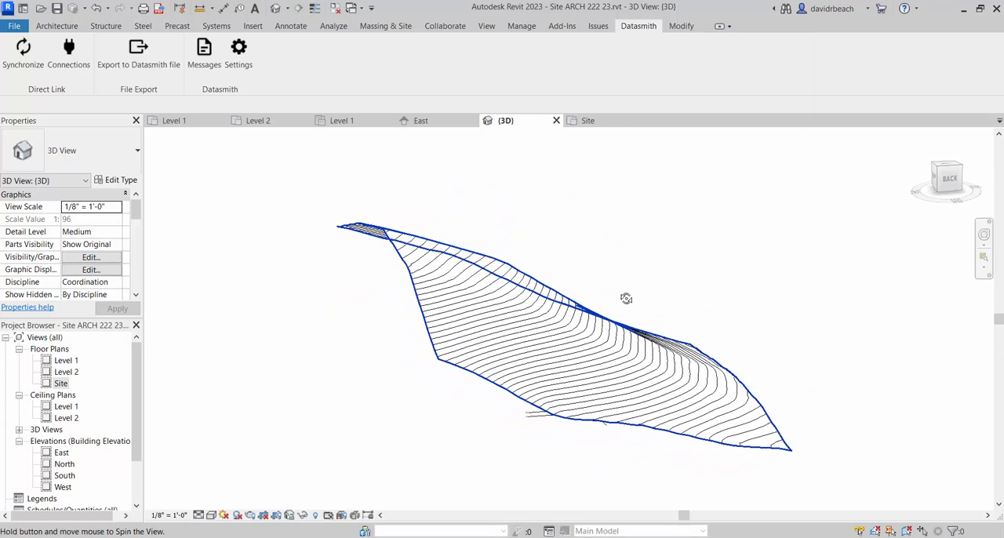
{"action": "left_click_drag", "start_coordinate": [625, 298], "coordinate": [476, 358]}
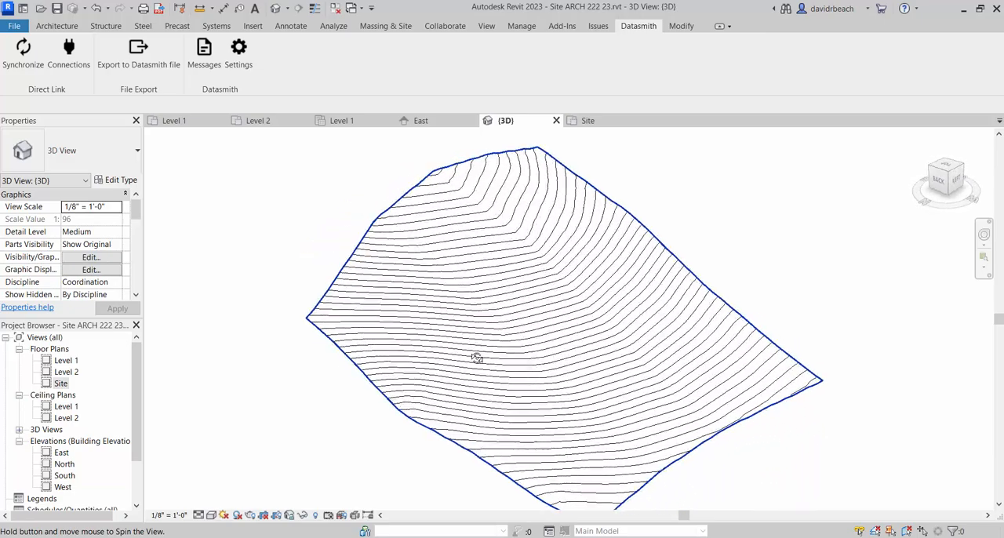
{"action": "left_click_drag", "start_coordinate": [477, 358], "coordinate": [458, 324]}
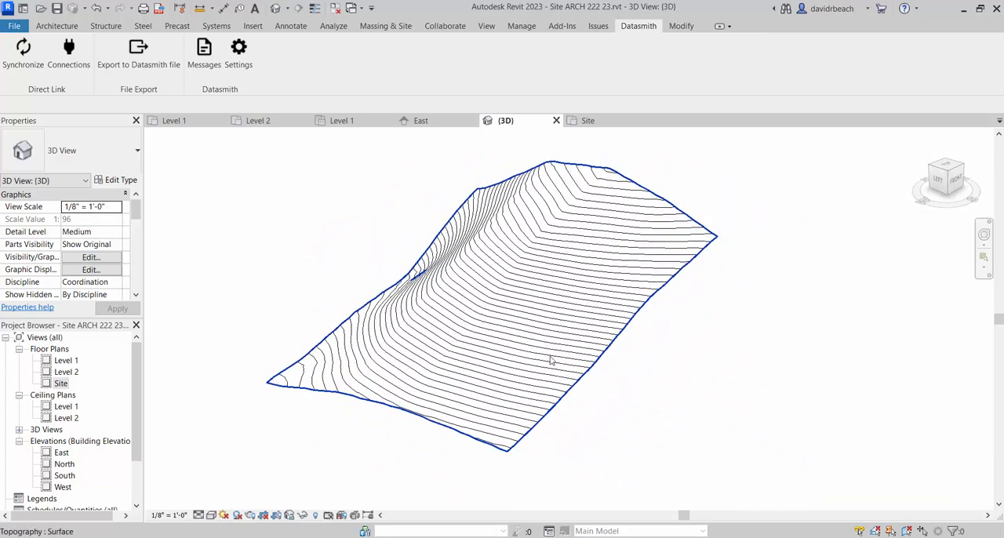
{"action": "left_click", "coordinate": [768, 451]}
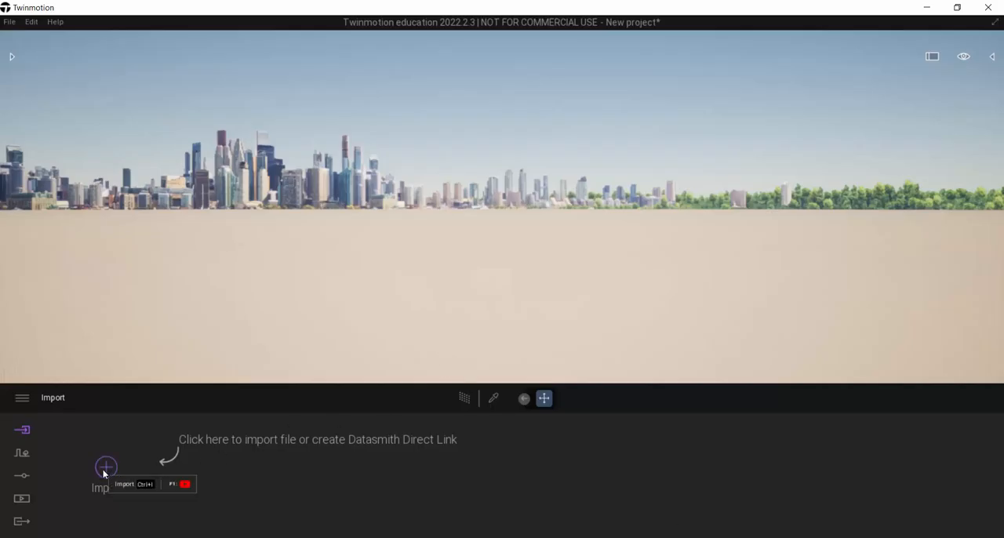
Import Site_ARCH_222_23.udatasmith from the Desktop so its terrain appears in the scene
{"action": "left_click", "coordinate": [106, 468]}
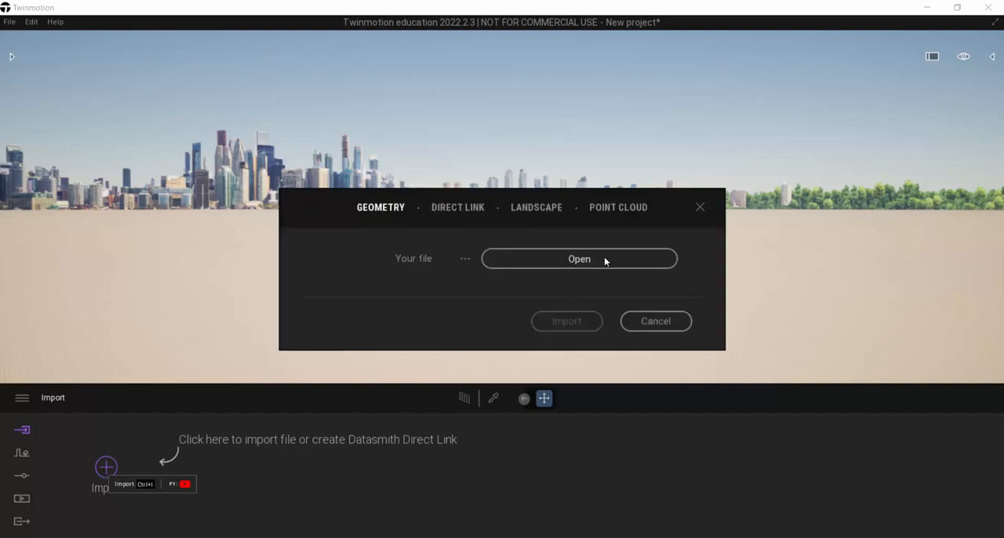
{"action": "left_click", "coordinate": [579, 259]}
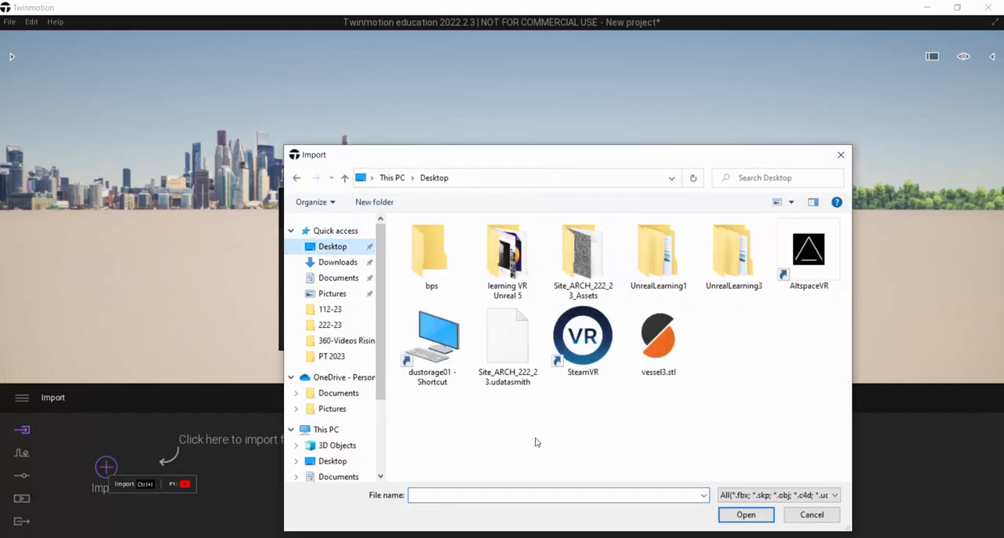
{"action": "left_click", "coordinate": [508, 342]}
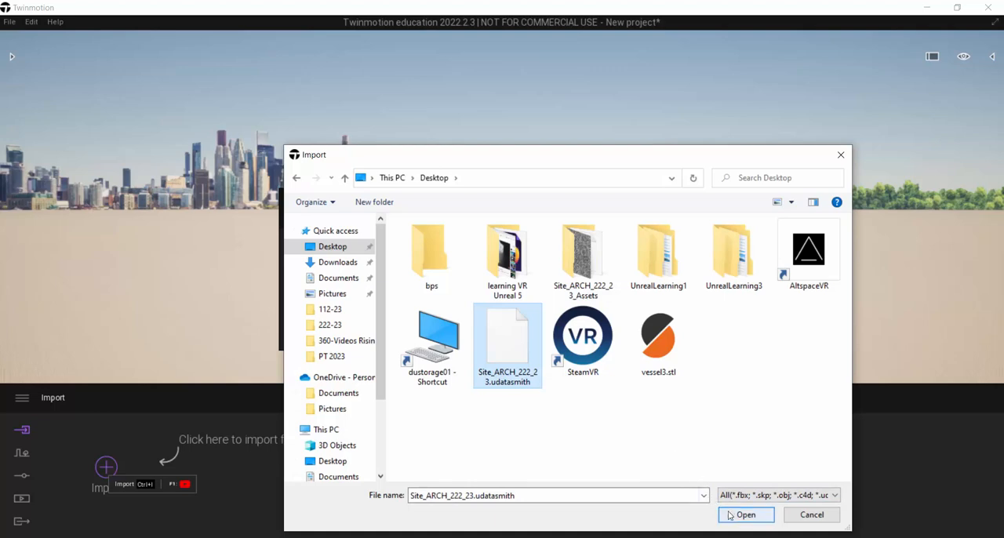
{"action": "left_click", "coordinate": [743, 514]}
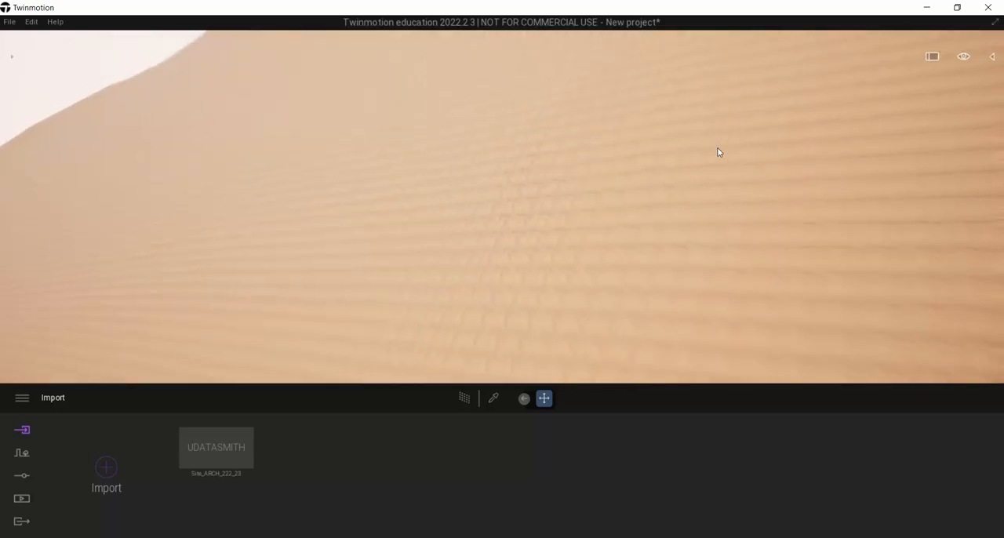
Show the camera Speed options from the viewport view menu
{"action": "left_click", "coordinate": [963, 57]}
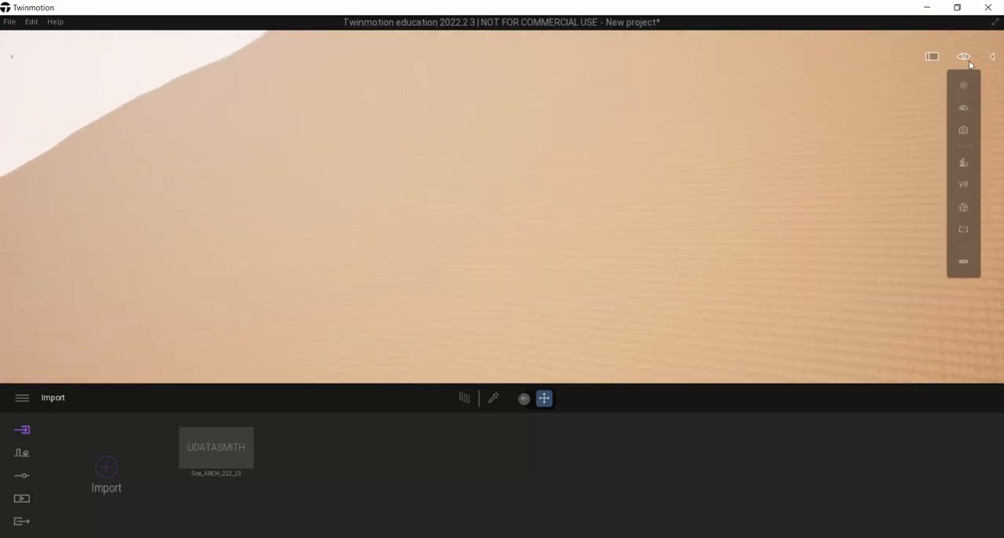
{"action": "mouse_move", "coordinate": [963, 109]}
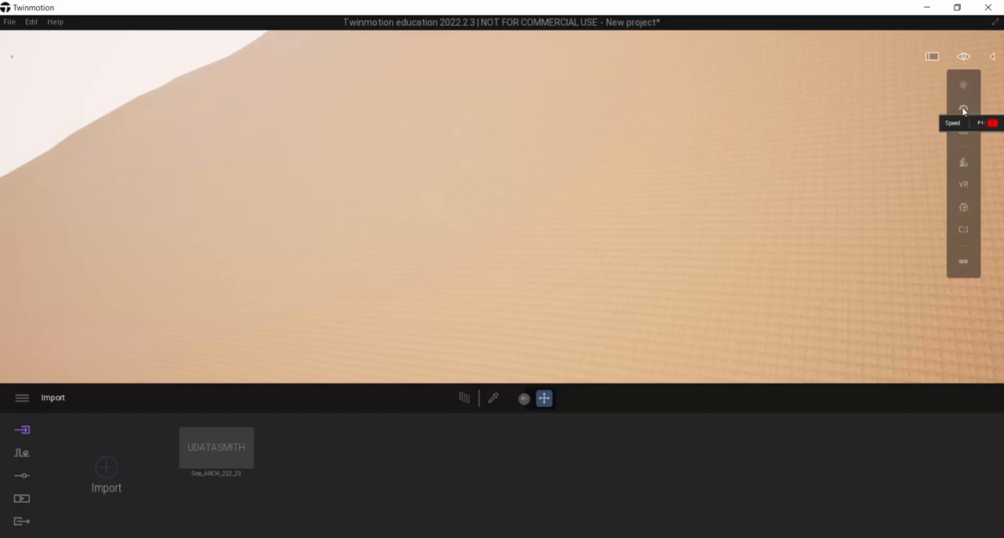
{"action": "left_click", "coordinate": [963, 108]}
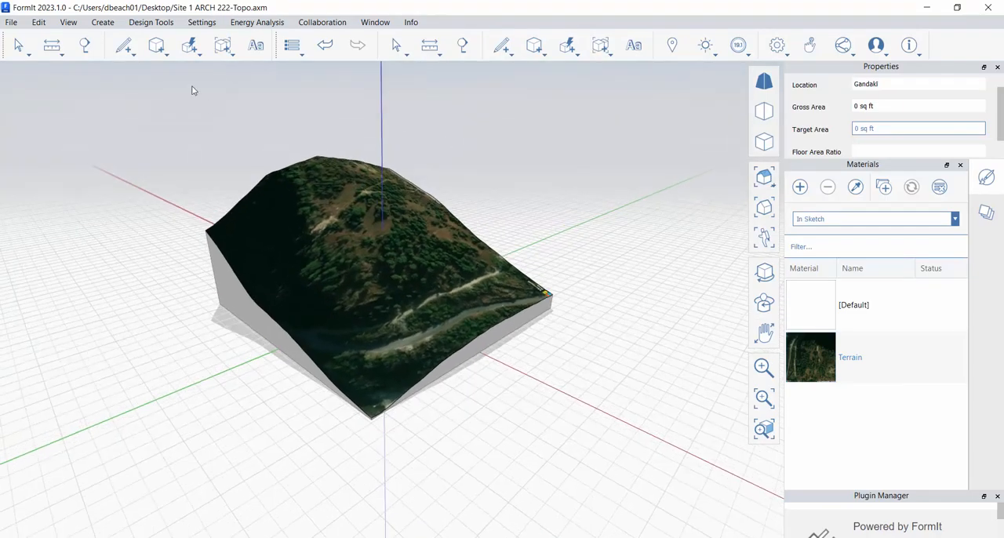
Export the terrain as FBX with the Visible Only option
{"action": "left_click", "coordinate": [12, 22]}
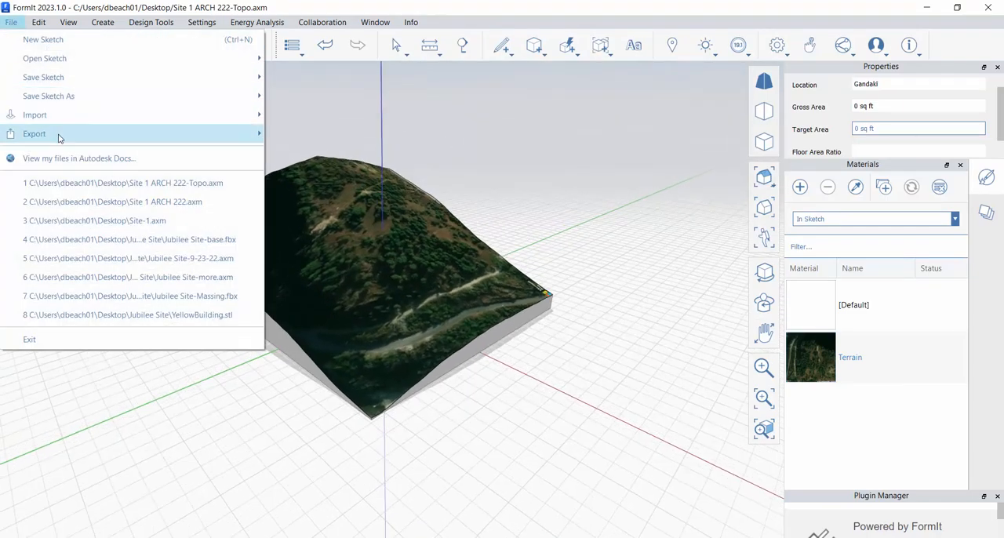
{"action": "left_click", "coordinate": [34, 134]}
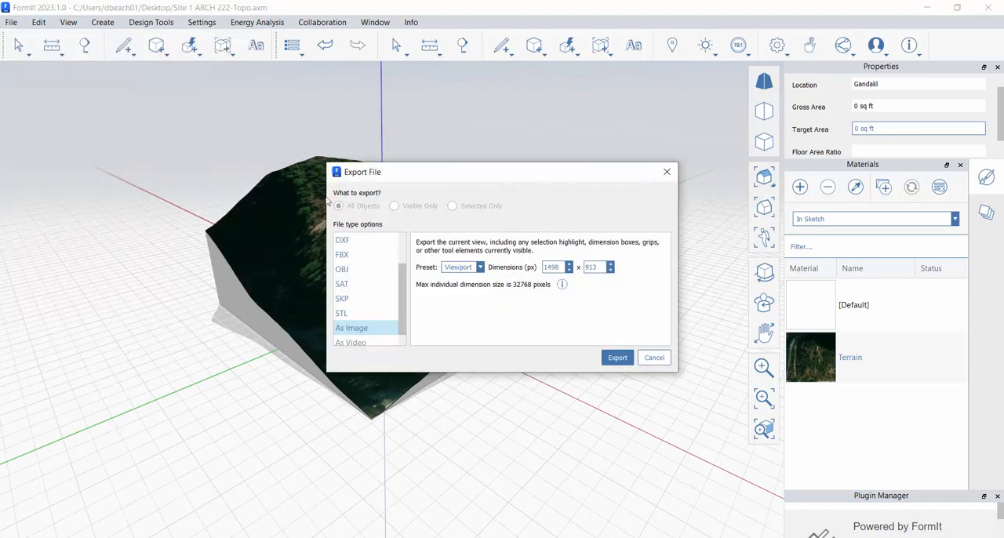
{"action": "left_click", "coordinate": [342, 254]}
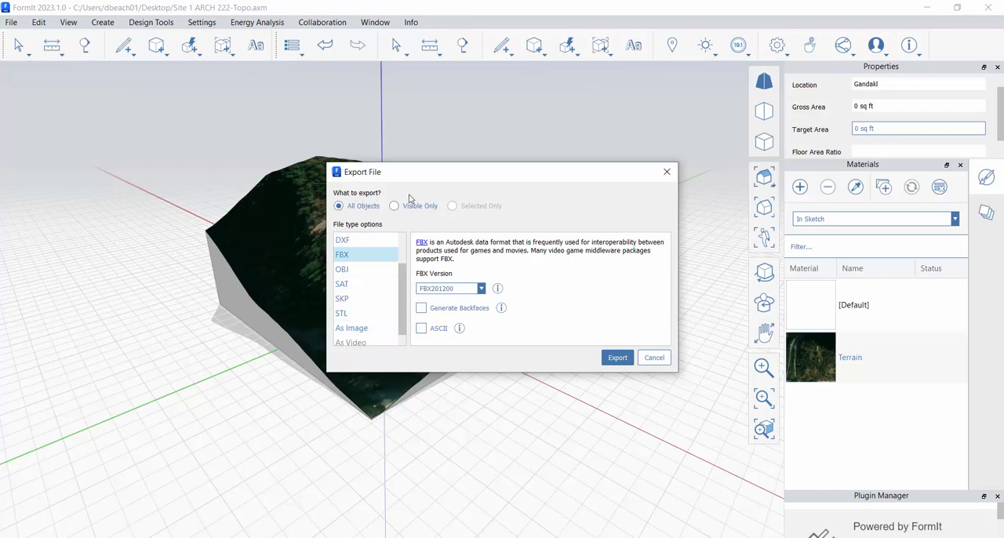
{"action": "left_click", "coordinate": [394, 205]}
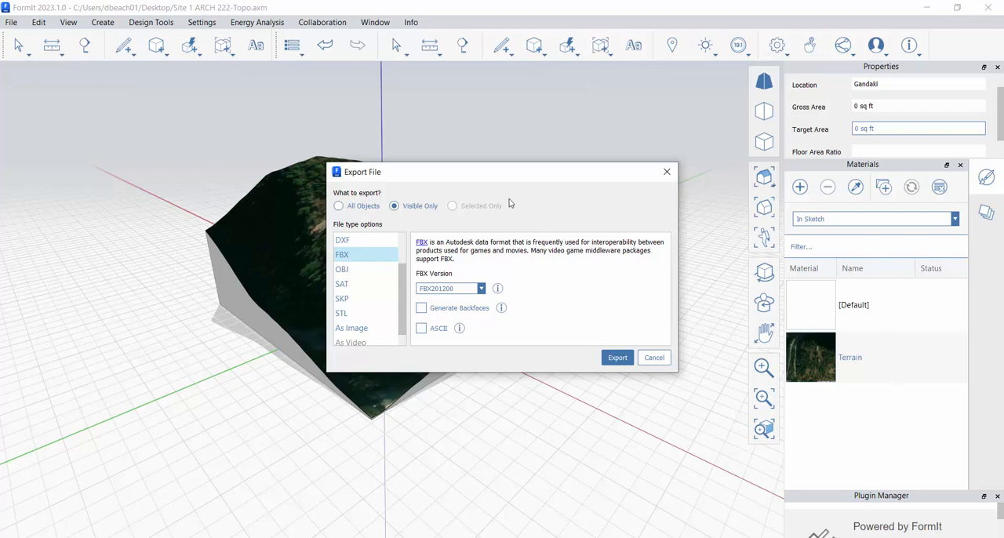
{"action": "mouse_move", "coordinate": [408, 201]}
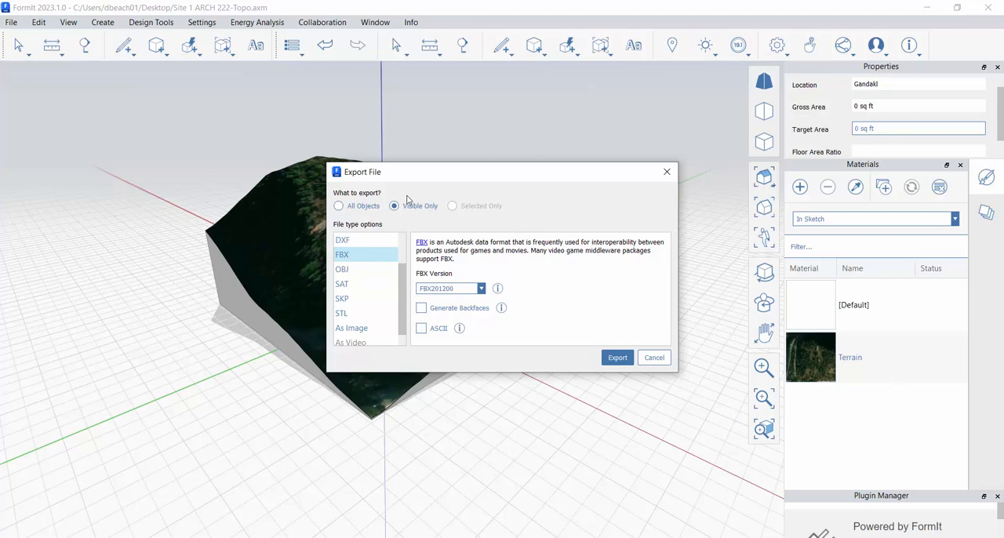
{"action": "mouse_move", "coordinate": [417, 229]}
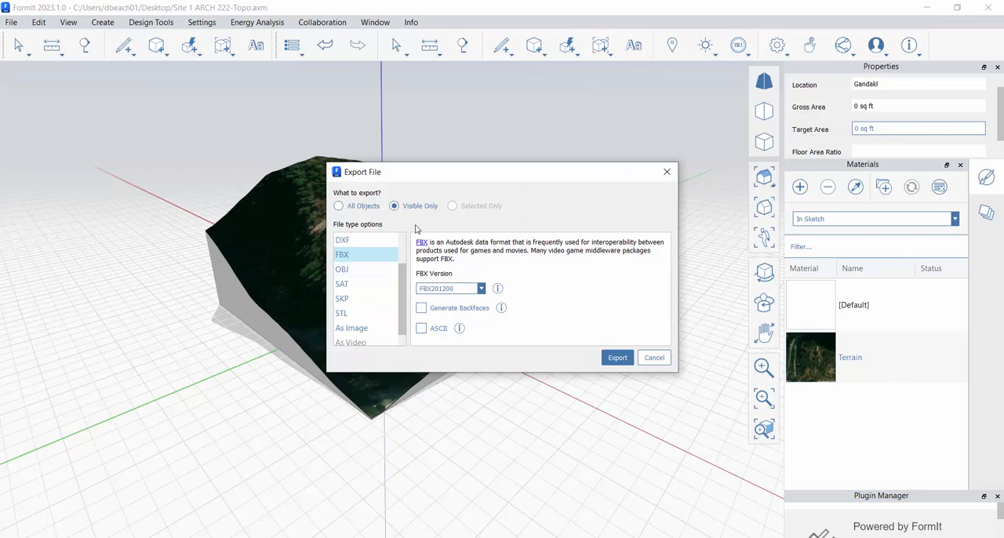
{"action": "mouse_move", "coordinate": [436, 217]}
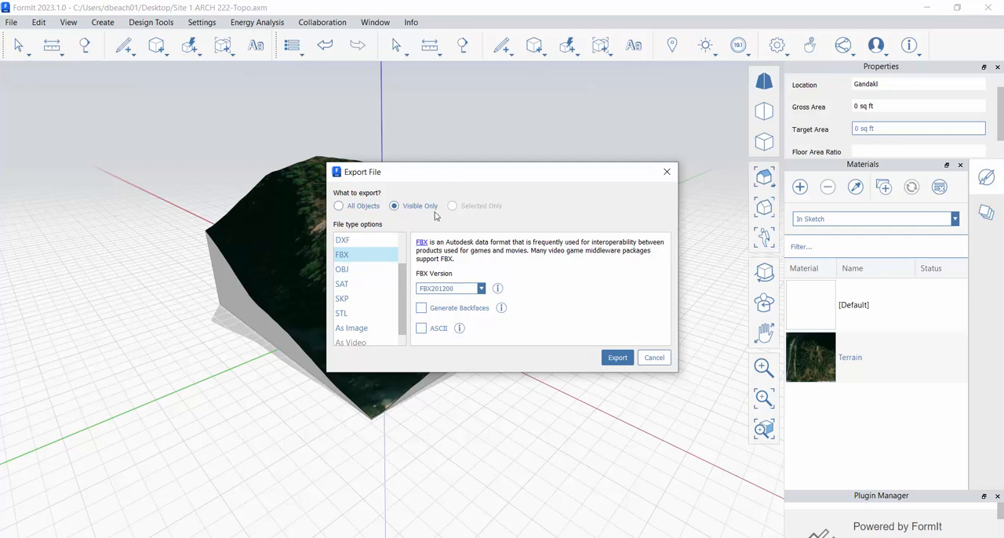
{"action": "mouse_move", "coordinate": [360, 257]}
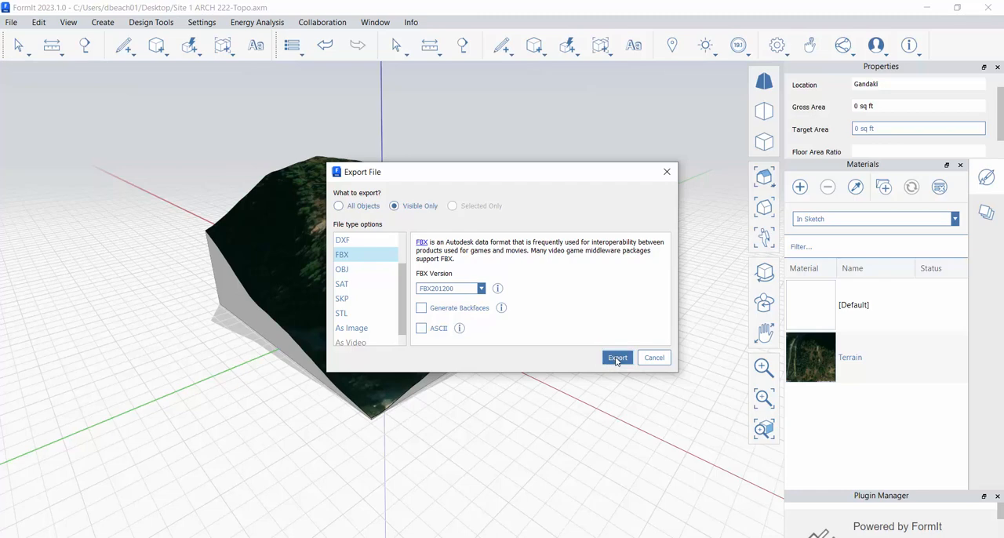
{"action": "left_click", "coordinate": [618, 357]}
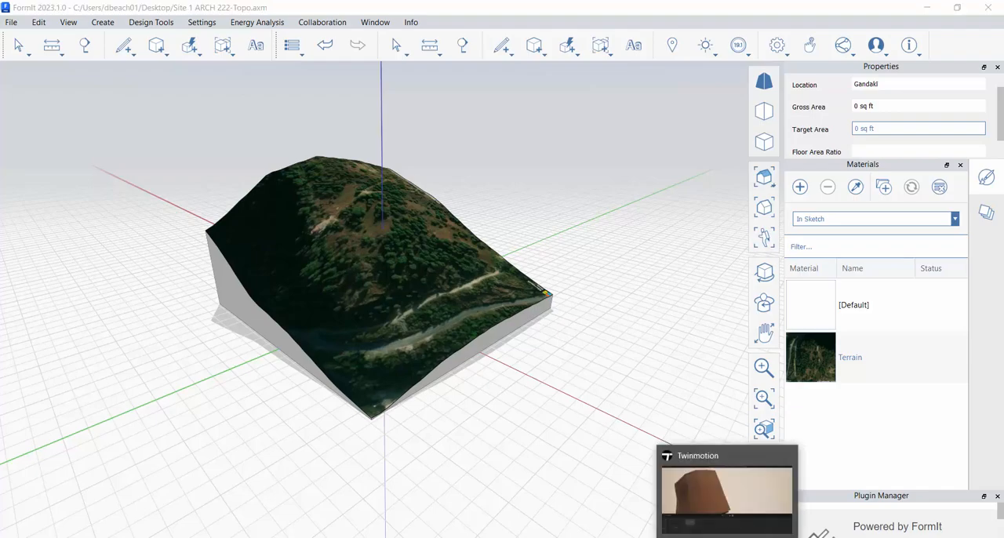
Import Site 1 ARCH 222-Topo.fbx as geometry alongside the Datasmith terrain
{"action": "left_click", "coordinate": [725, 490]}
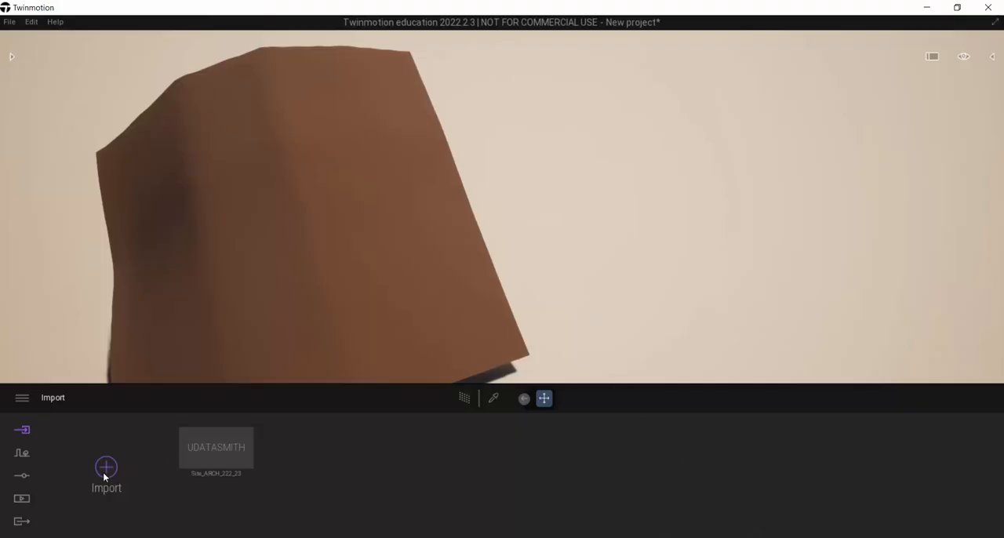
{"action": "left_click", "coordinate": [107, 467]}
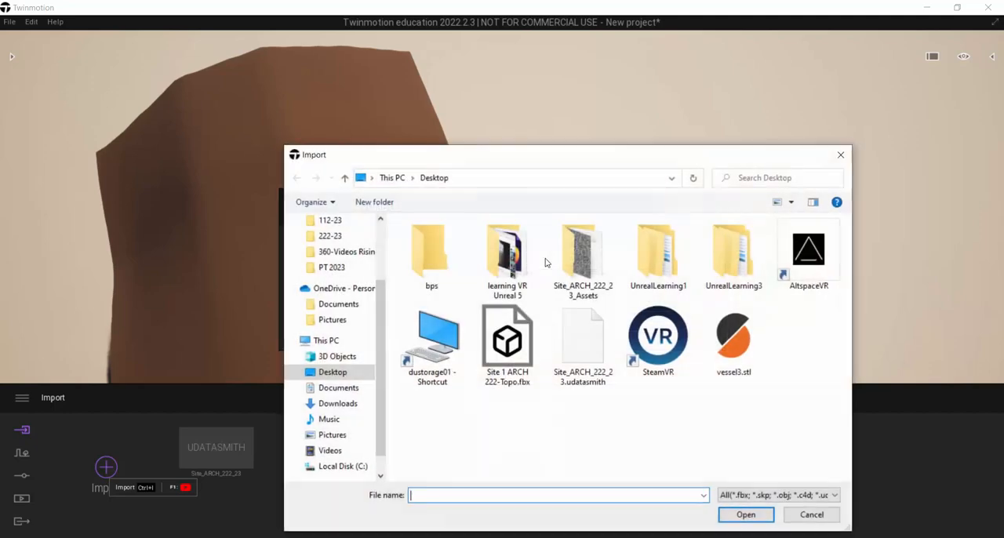
{"action": "left_click", "coordinate": [508, 342]}
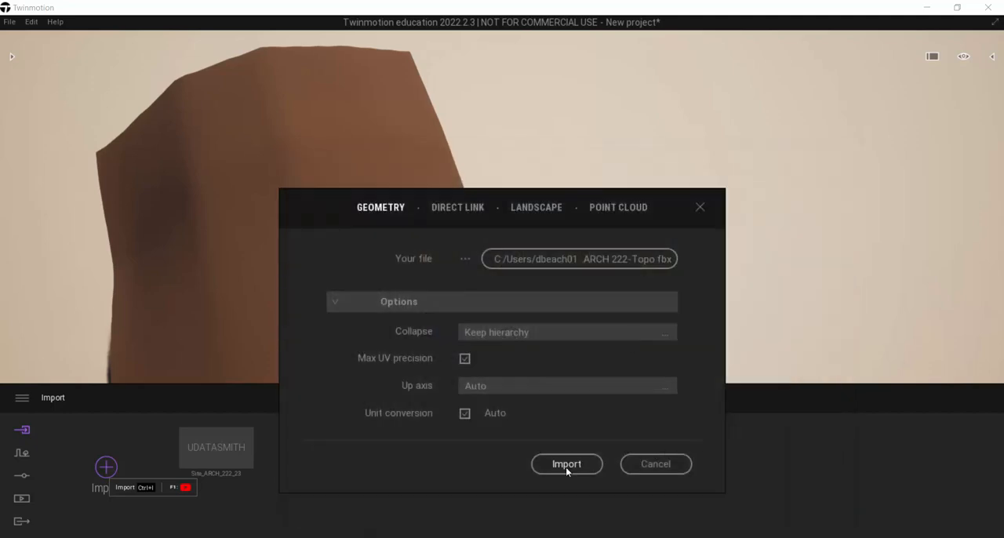
{"action": "left_click", "coordinate": [567, 464]}
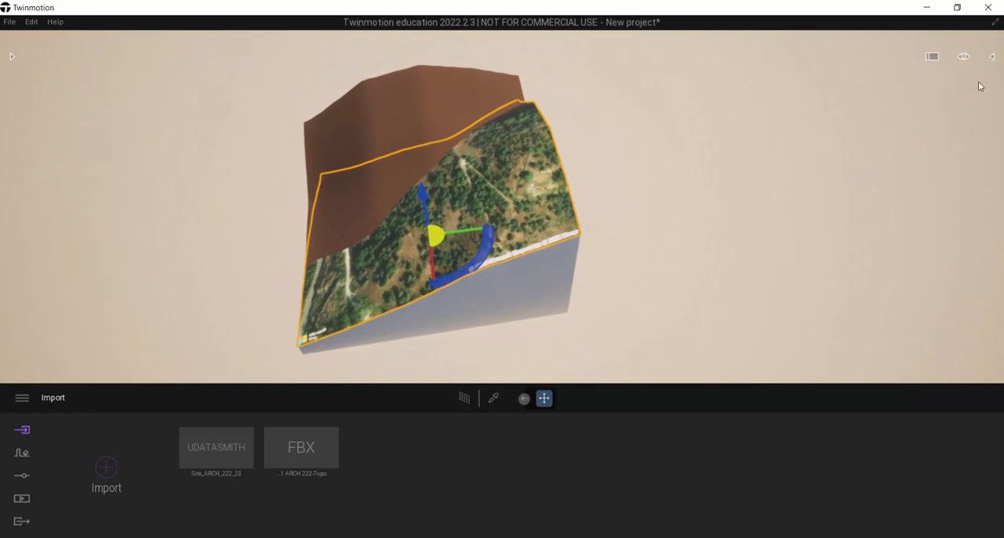
Select the Site 1 ARCH 222-Topo.fbx entry in the scene graph
{"action": "left_click", "coordinate": [991, 57]}
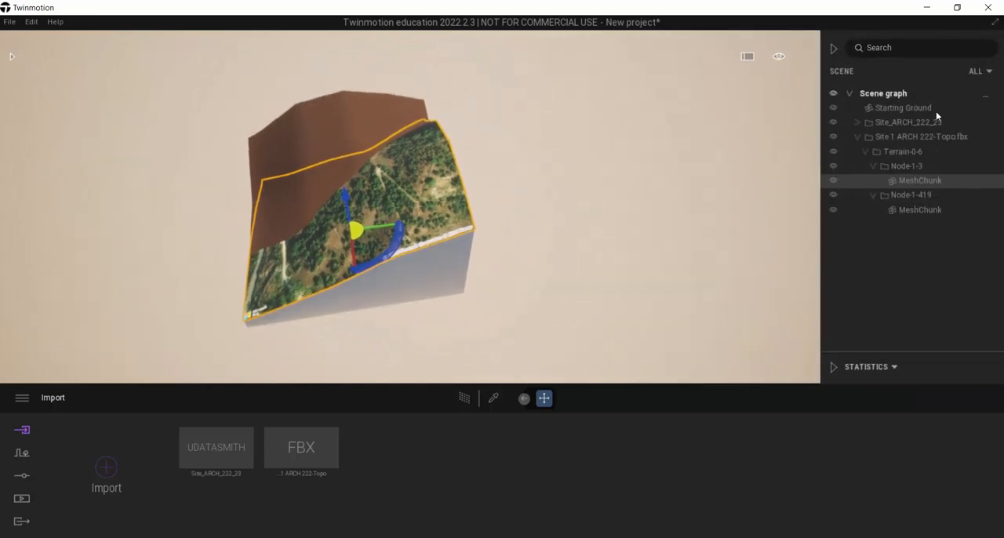
{"action": "left_click", "coordinate": [920, 137]}
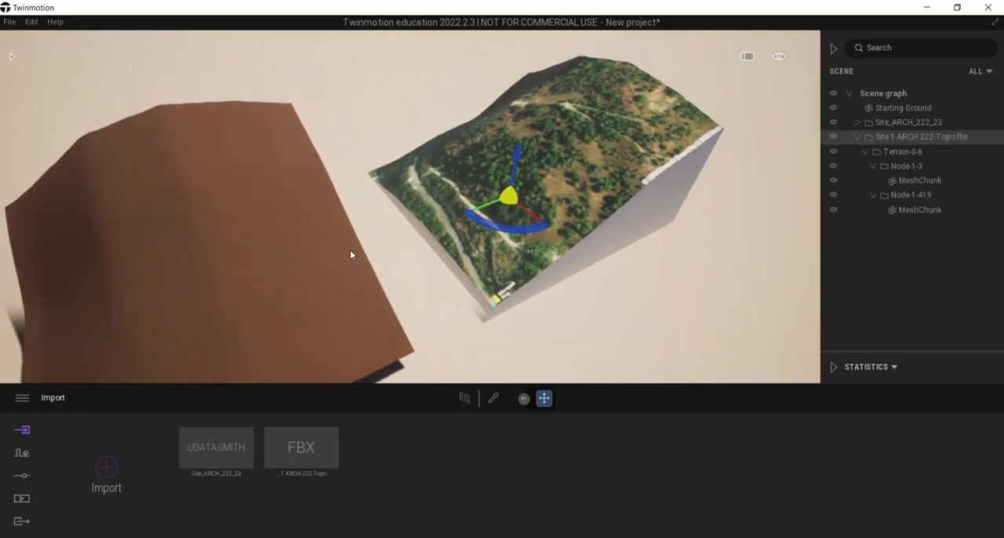
{"action": "mouse_move", "coordinate": [390, 259]}
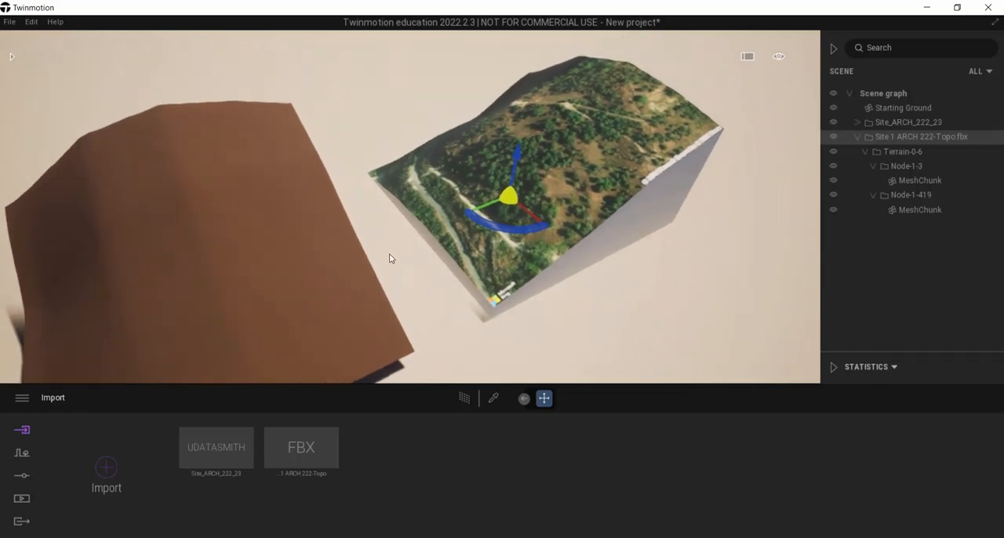
Move the FBX terrain beside the brown terrain, rotate it, then return it to its original orientation
{"action": "left_click_drag", "start_coordinate": [392, 258], "coordinate": [470, 211]}
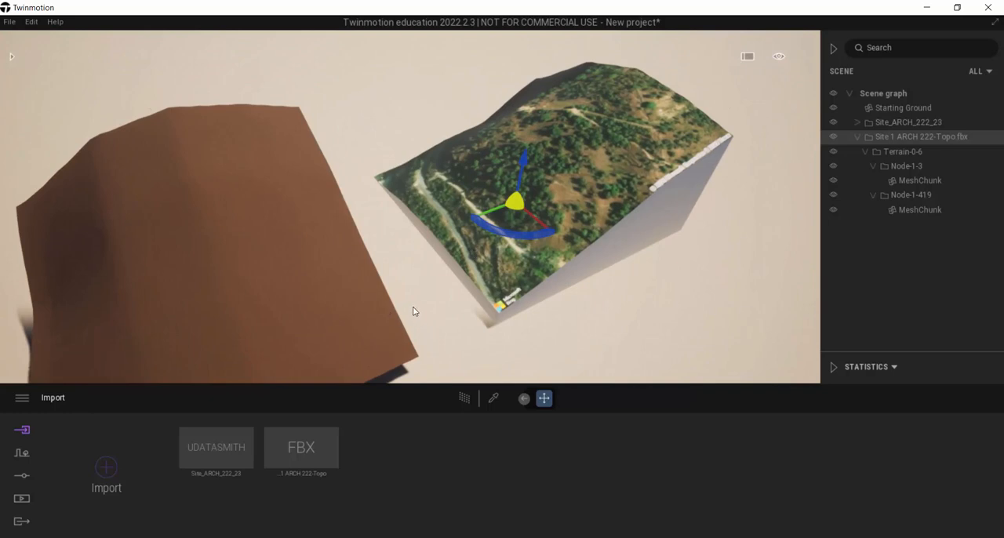
{"action": "mouse_move", "coordinate": [433, 311]}
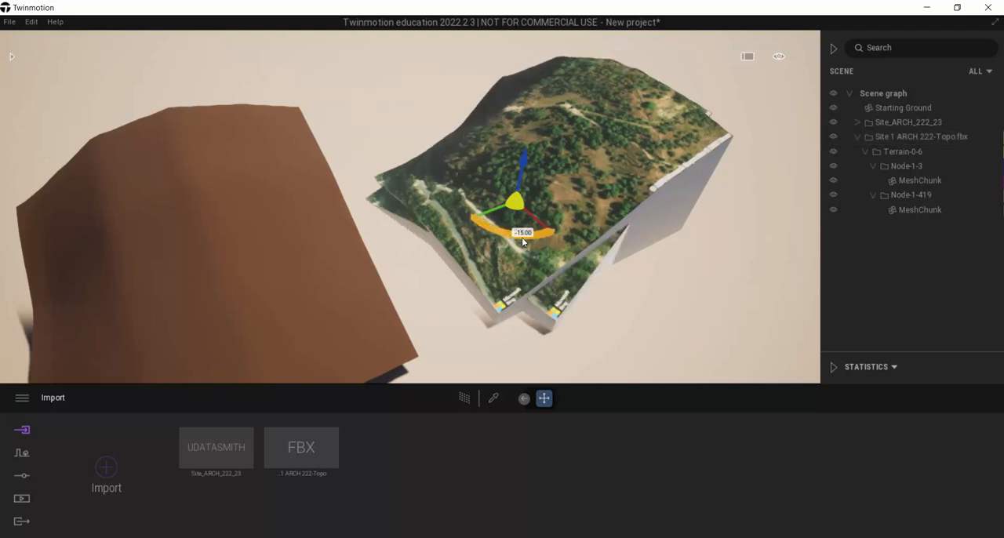
{"action": "left_click_drag", "start_coordinate": [549, 235], "coordinate": [552, 244]}
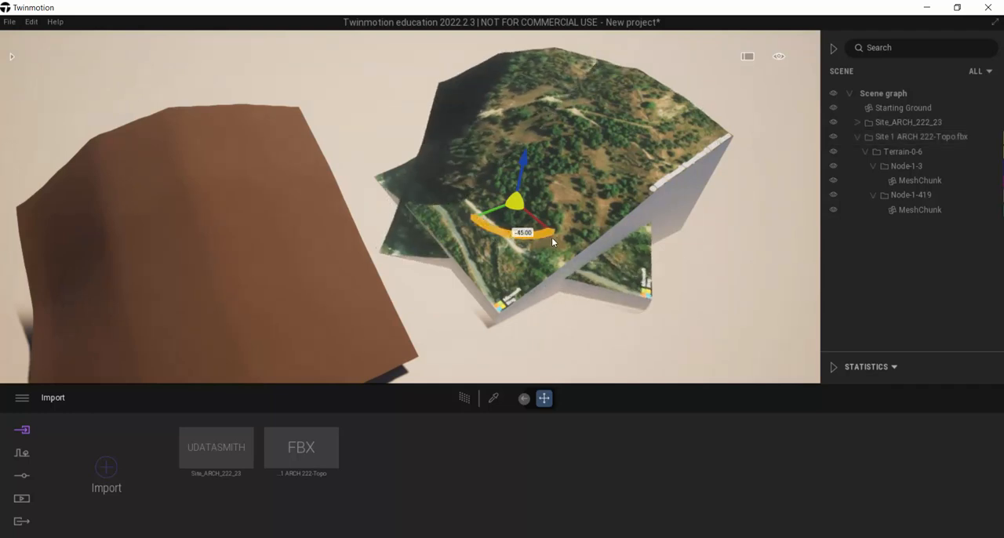
{"action": "left_click_drag", "start_coordinate": [549, 232], "coordinate": [593, 243]}
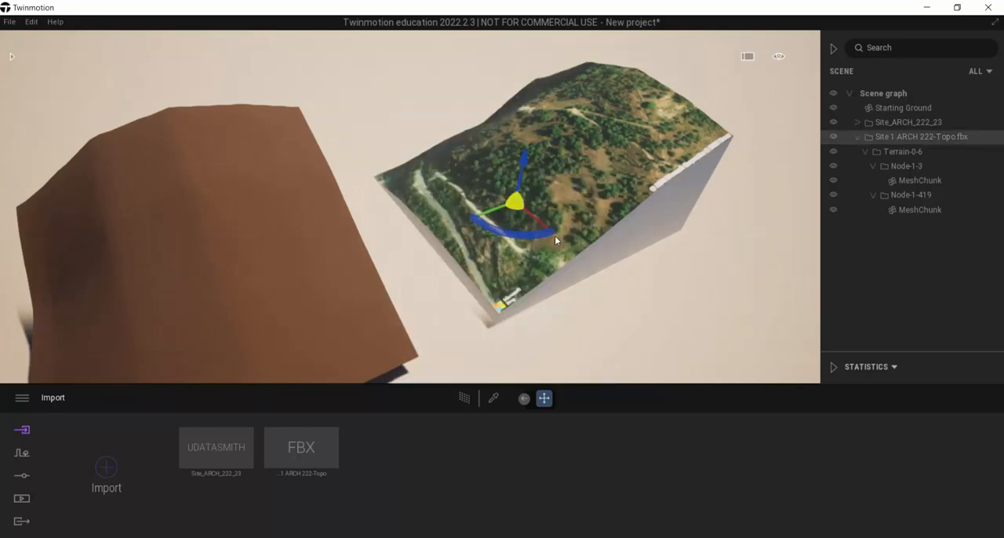
{"action": "left_click_drag", "start_coordinate": [541, 235], "coordinate": [584, 232]}
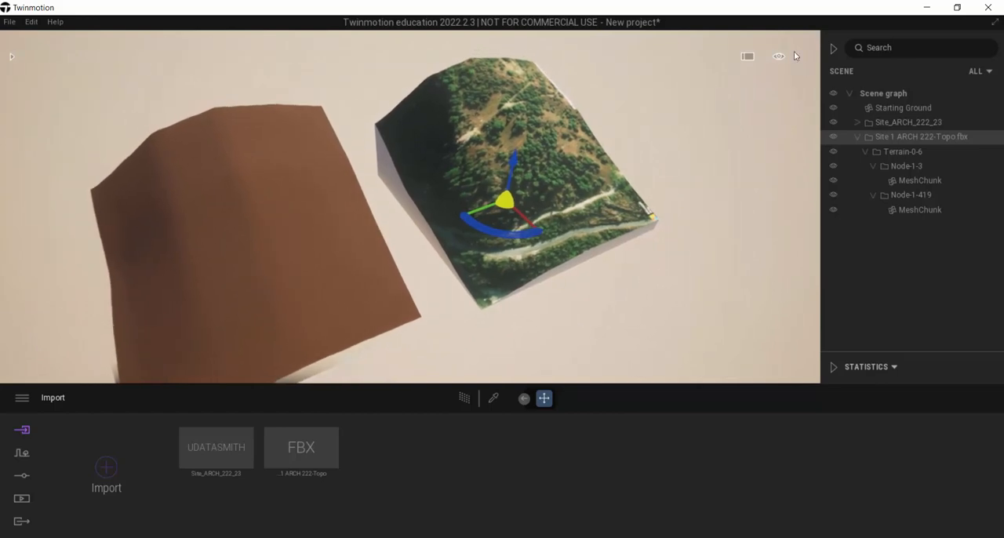
{"action": "left_click", "coordinate": [778, 57]}
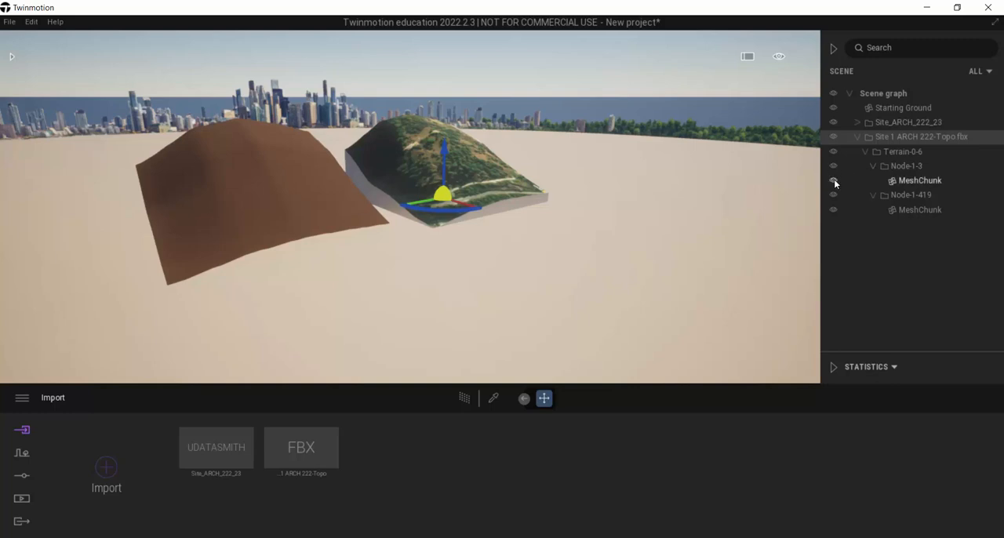
Hide the MeshChunk under Node-1-419, leaving only the satellite-textured ground visible
{"action": "left_click", "coordinate": [834, 180]}
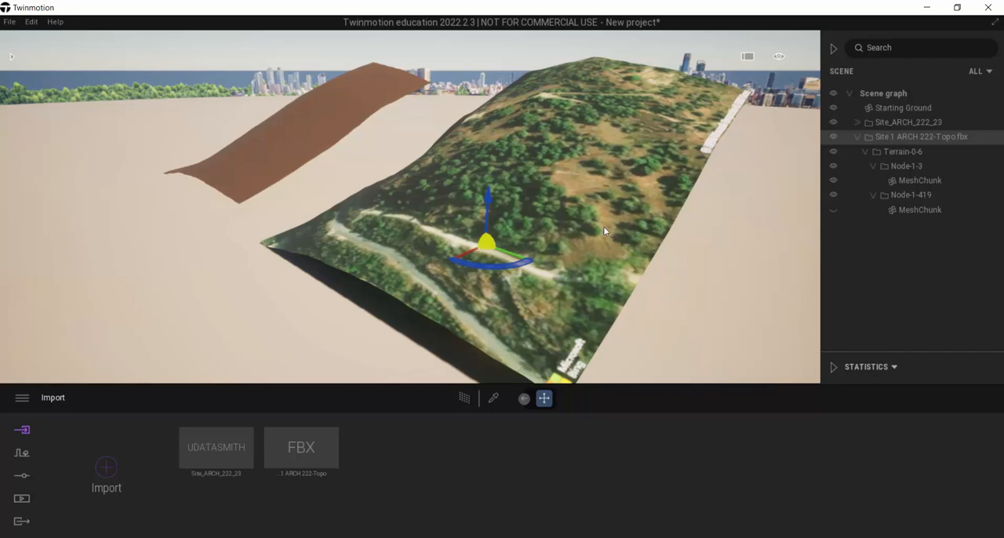
{"action": "mouse_move", "coordinate": [646, 218]}
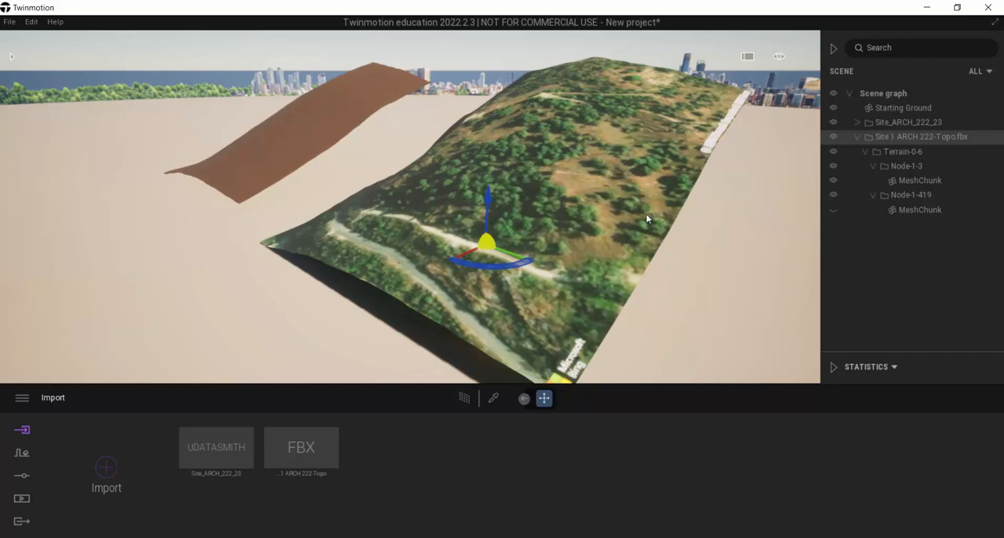
{"action": "mouse_move", "coordinate": [643, 138]}
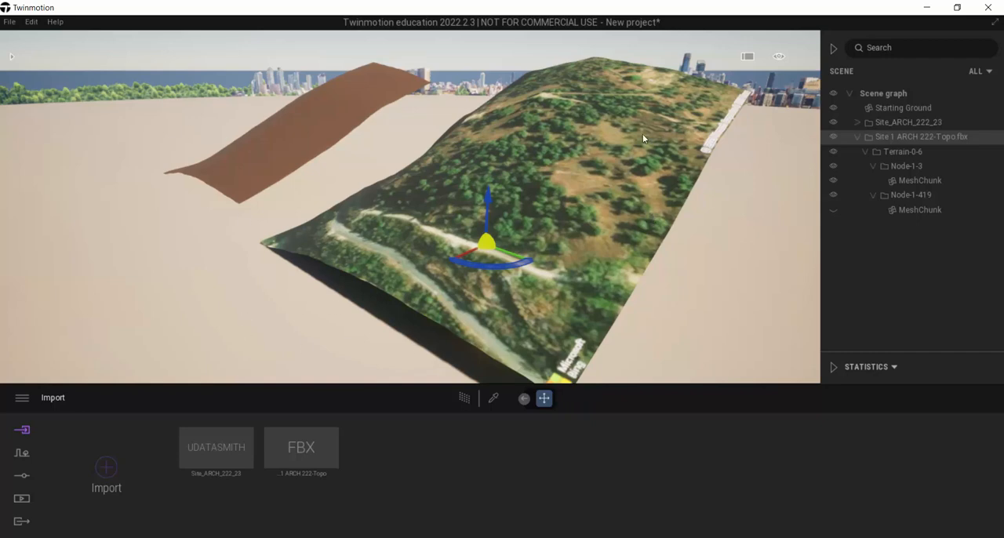